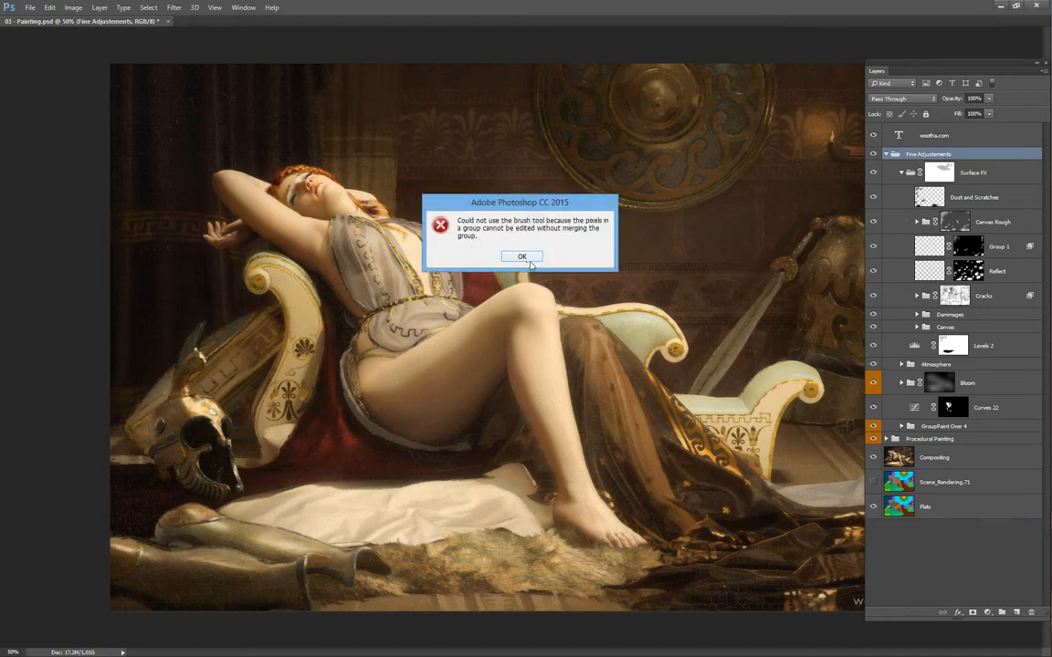
Step: Dismiss the cannot-paint-on-group warning and zoom in on the crack texture near the chaise armrest
left_click(522, 256)
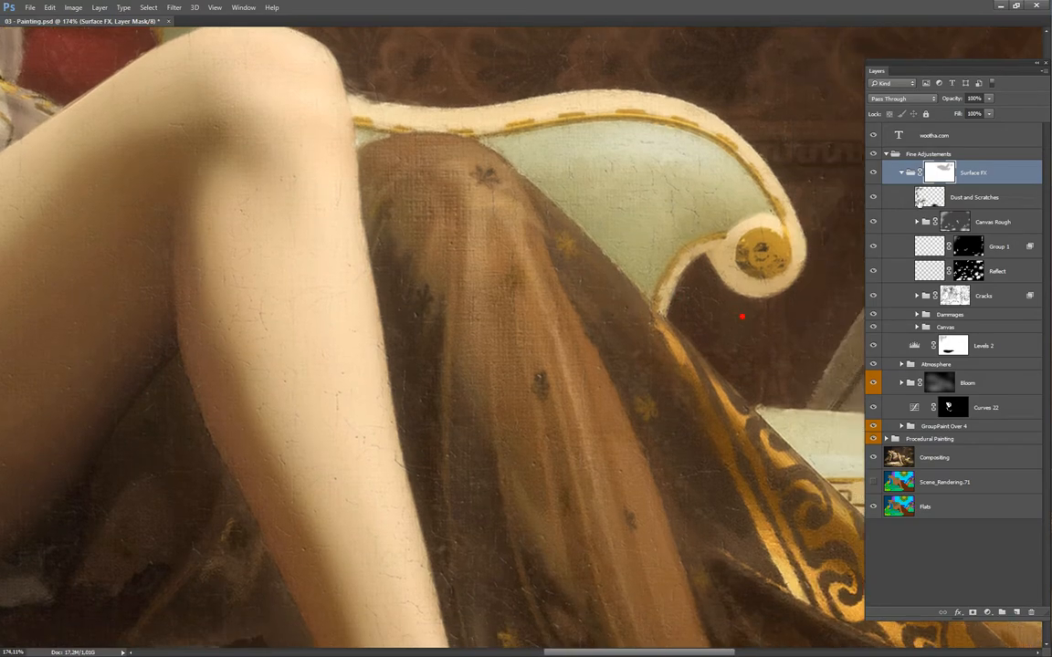
left_click(873, 197)
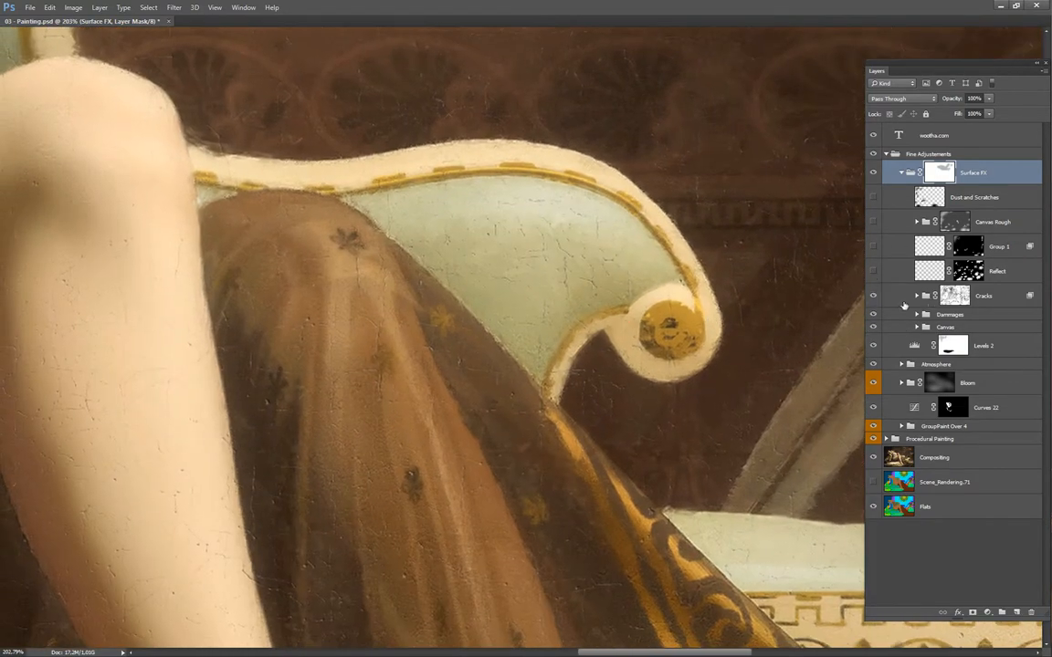
left_click(917, 296)
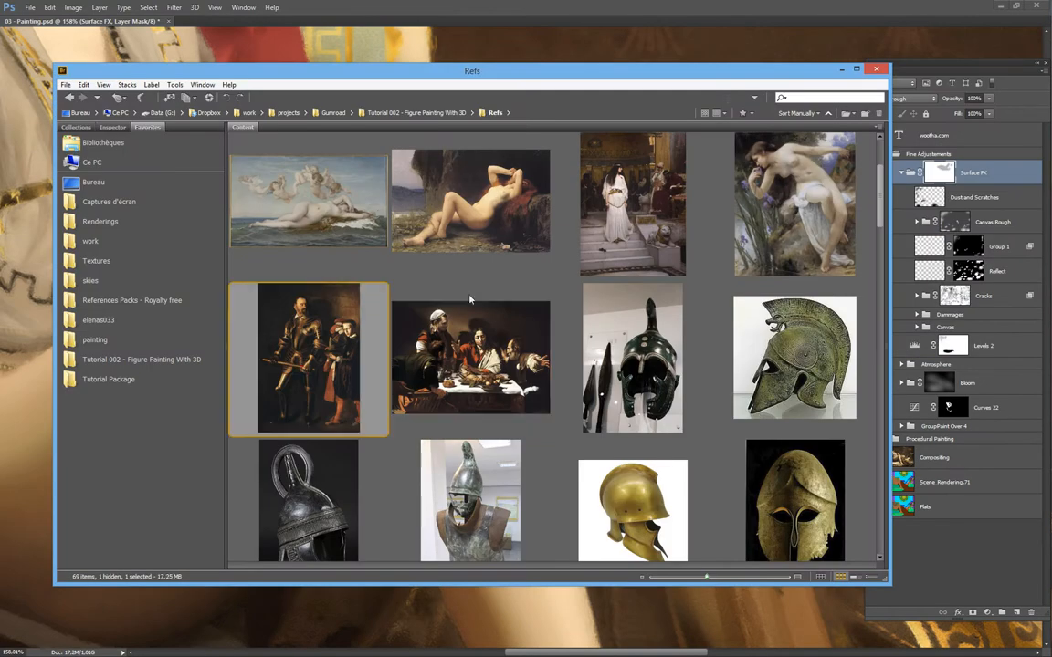
Step: Select a reference painting in the Refs folder, then minimize Bridge
left_click(472, 358)
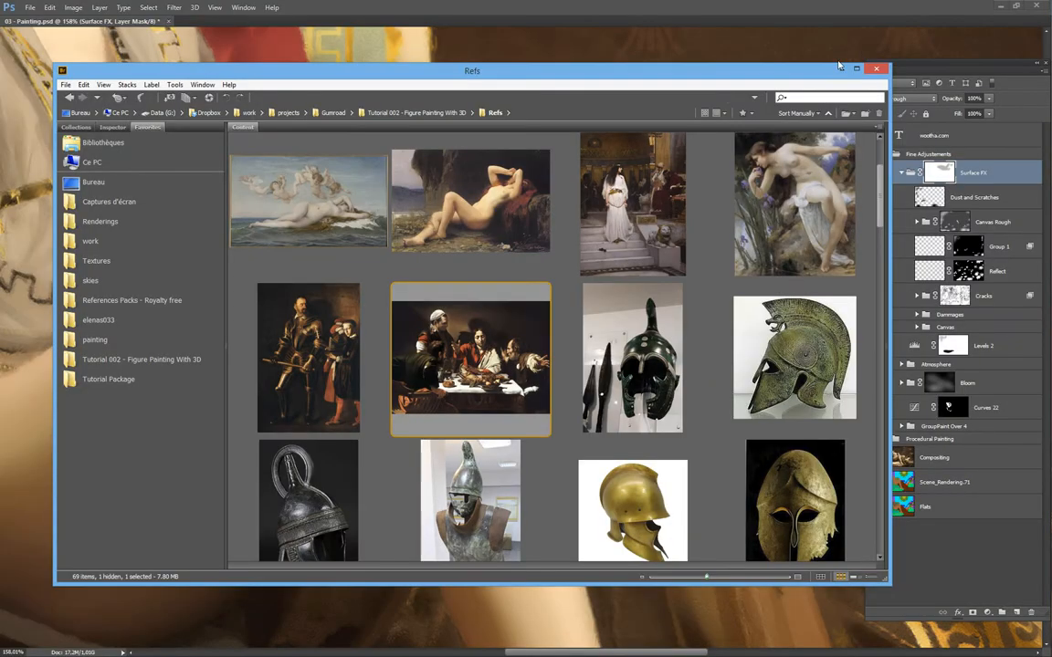
left_click(877, 70)
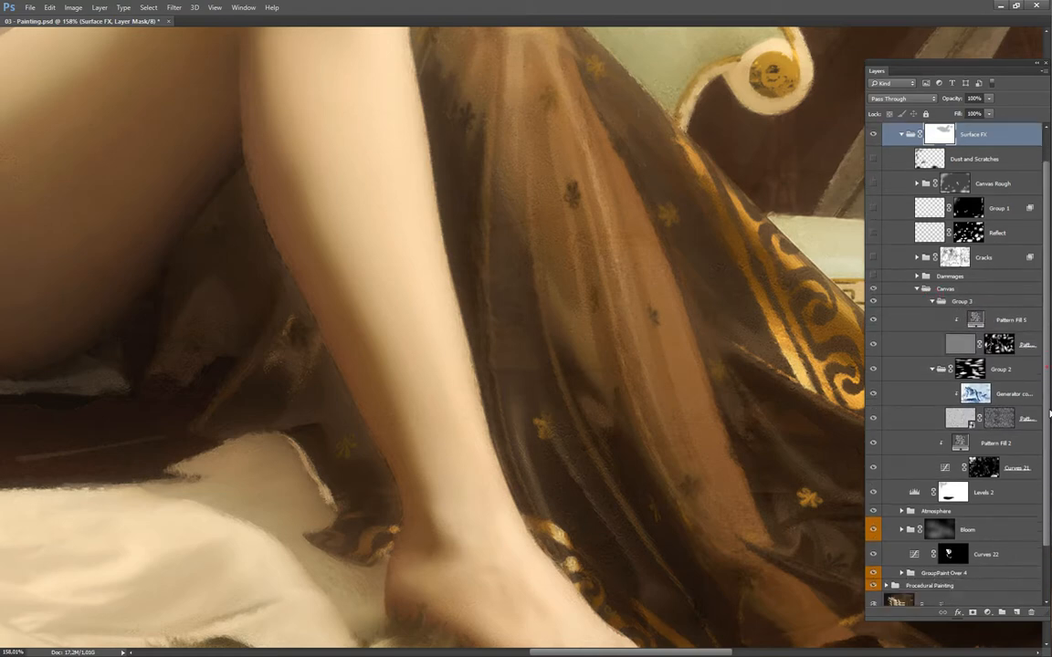
scroll("down", 3)
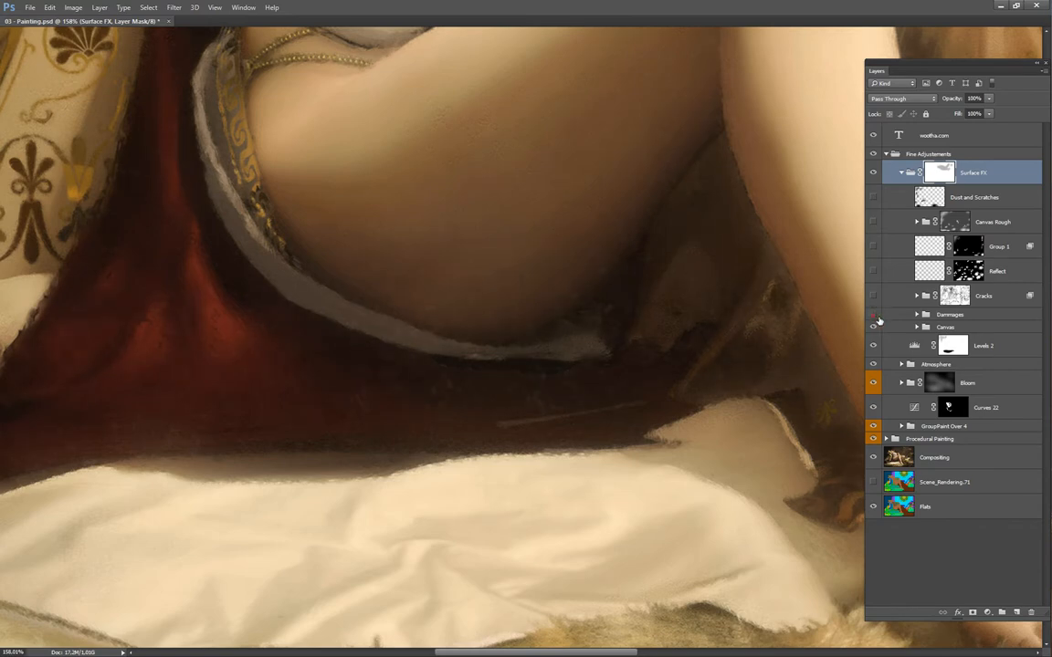
left_click_drag(520, 311, 570, 344)
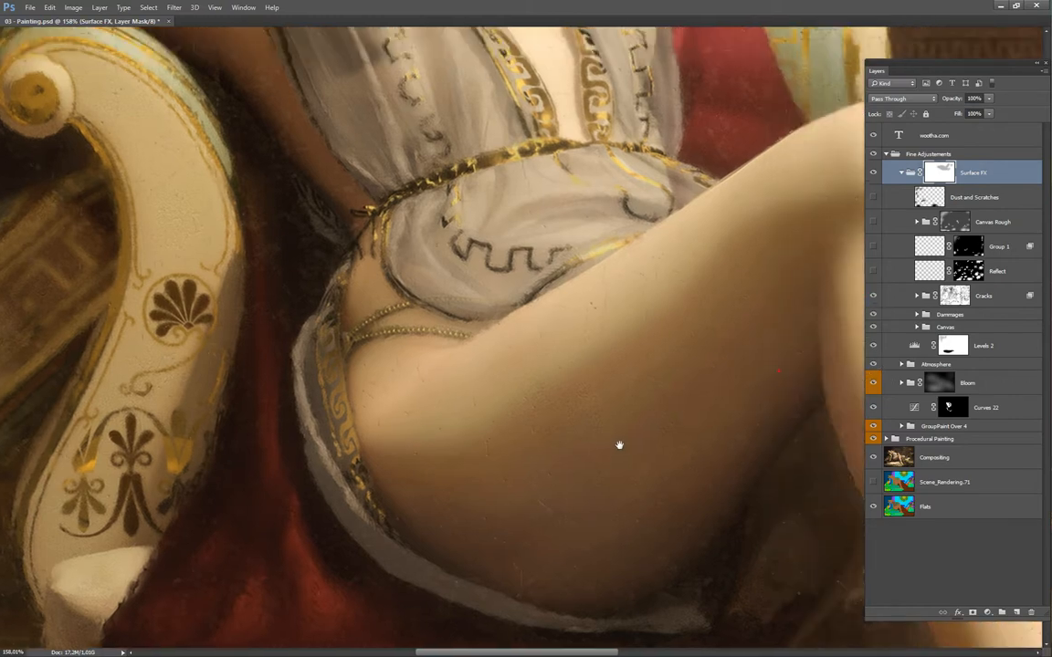
left_click_drag(619, 445, 475, 413)
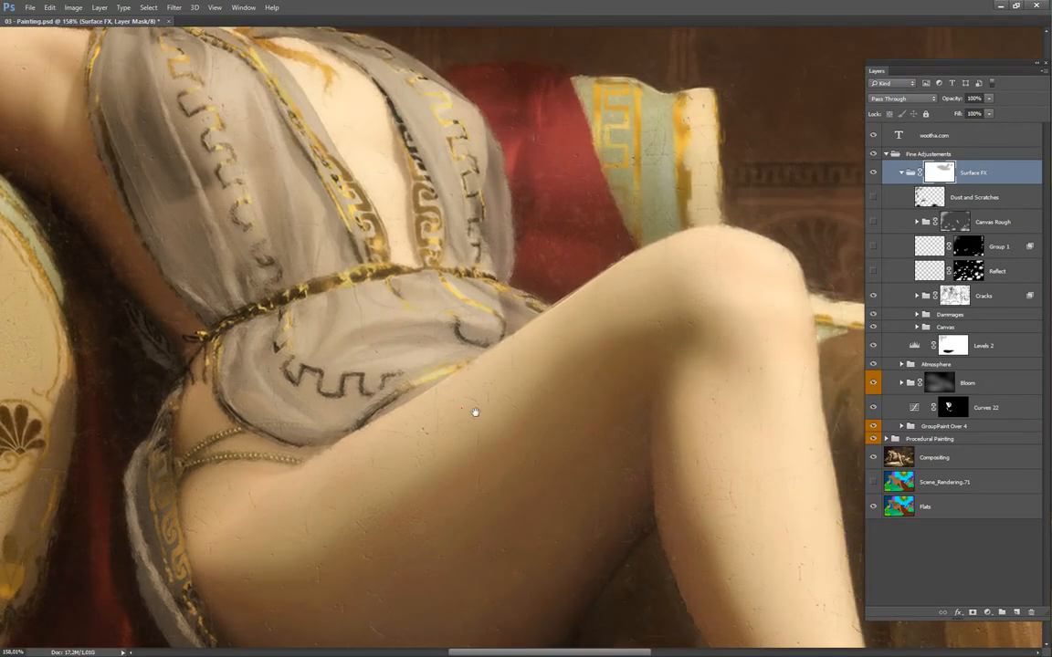
left_click_drag(475, 411, 717, 288)
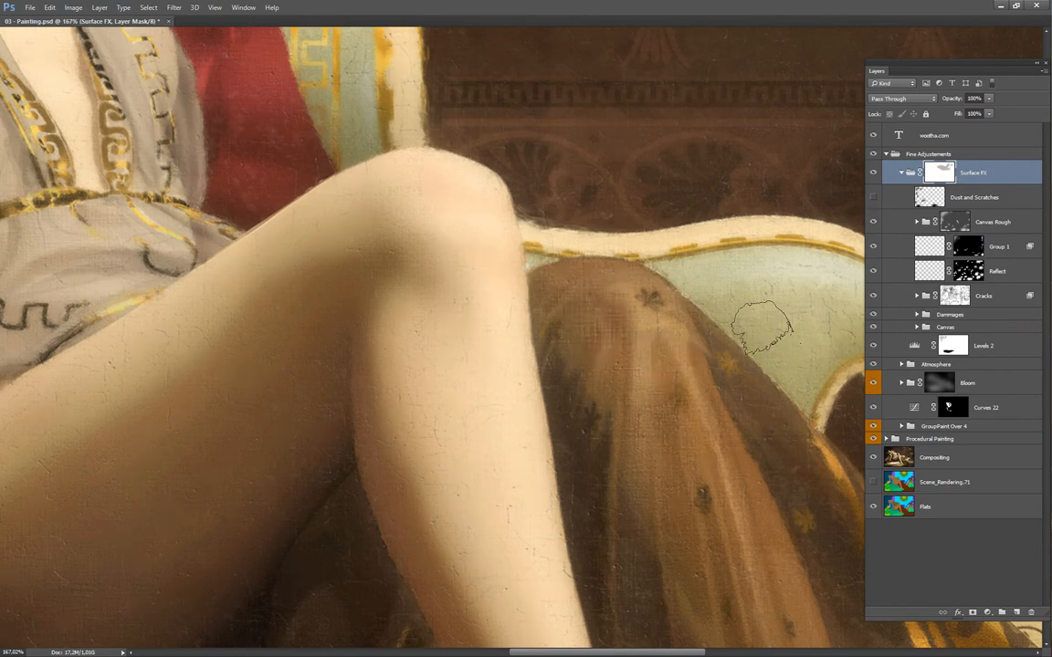
left_click(873, 197)
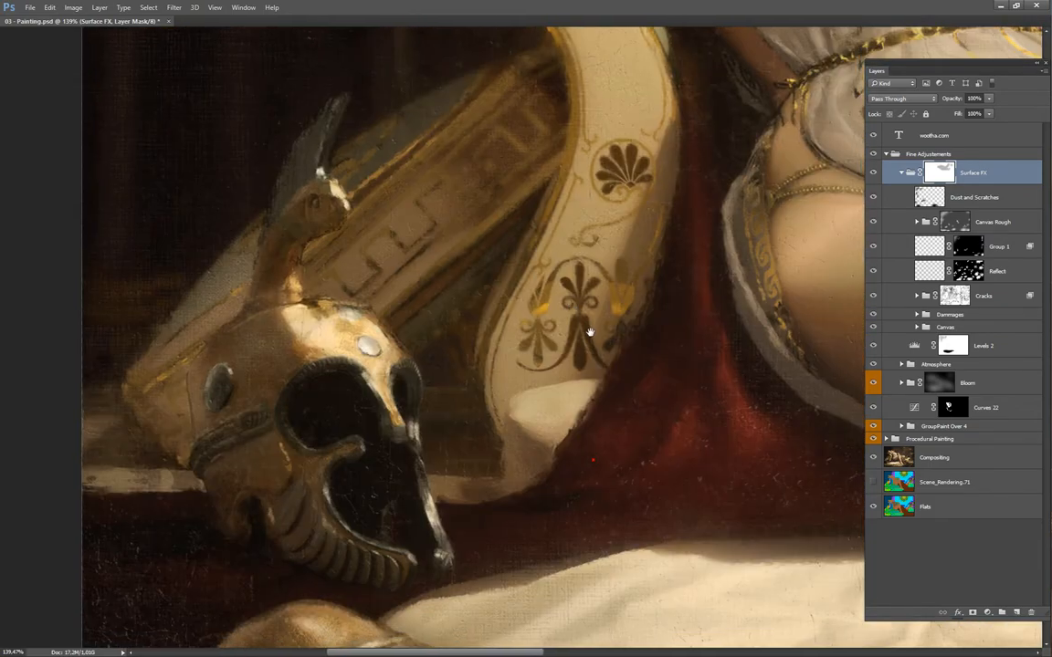
left_click_drag(588, 332, 574, 435)
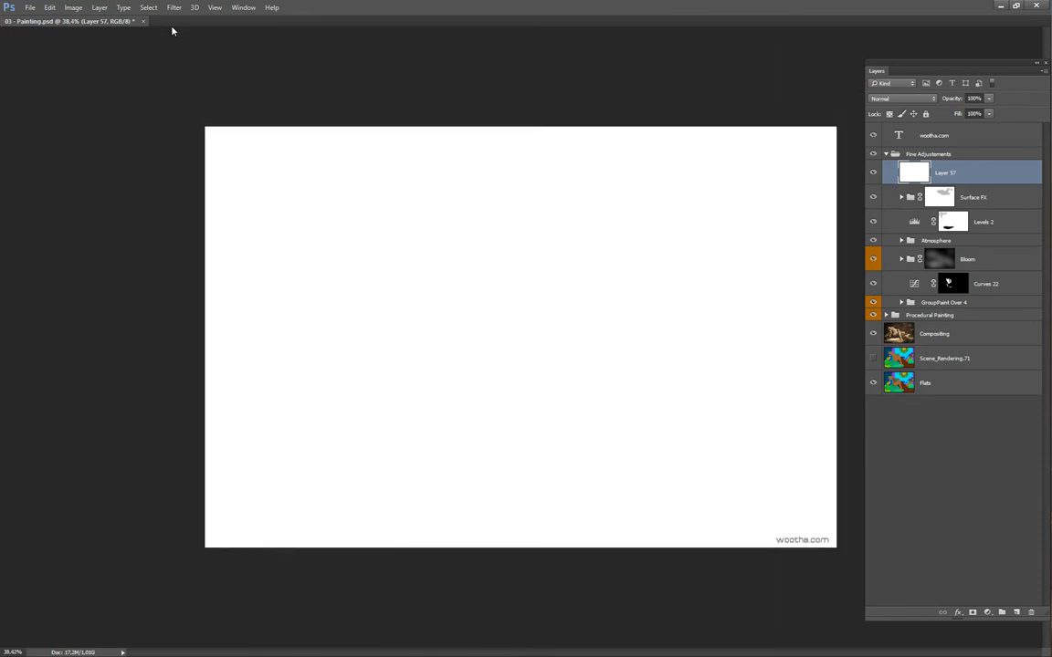
Step: Apply a Fibers render filter with adjusted variance to turn the layer into a streaky noise texture
left_click(175, 8)
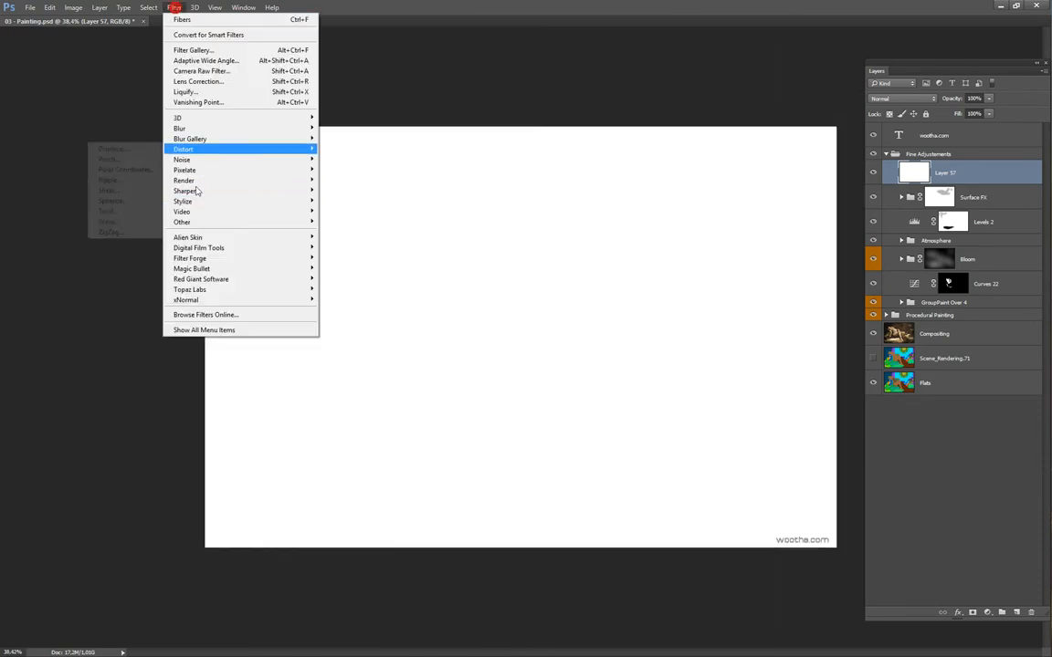
mouse_move(183, 181)
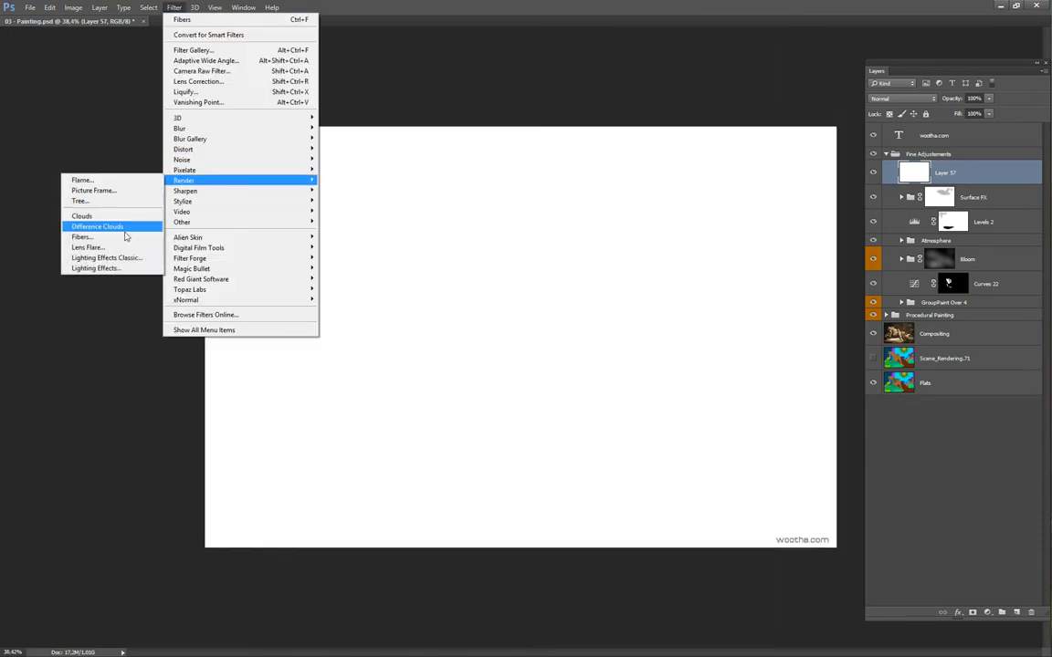
left_click(83, 237)
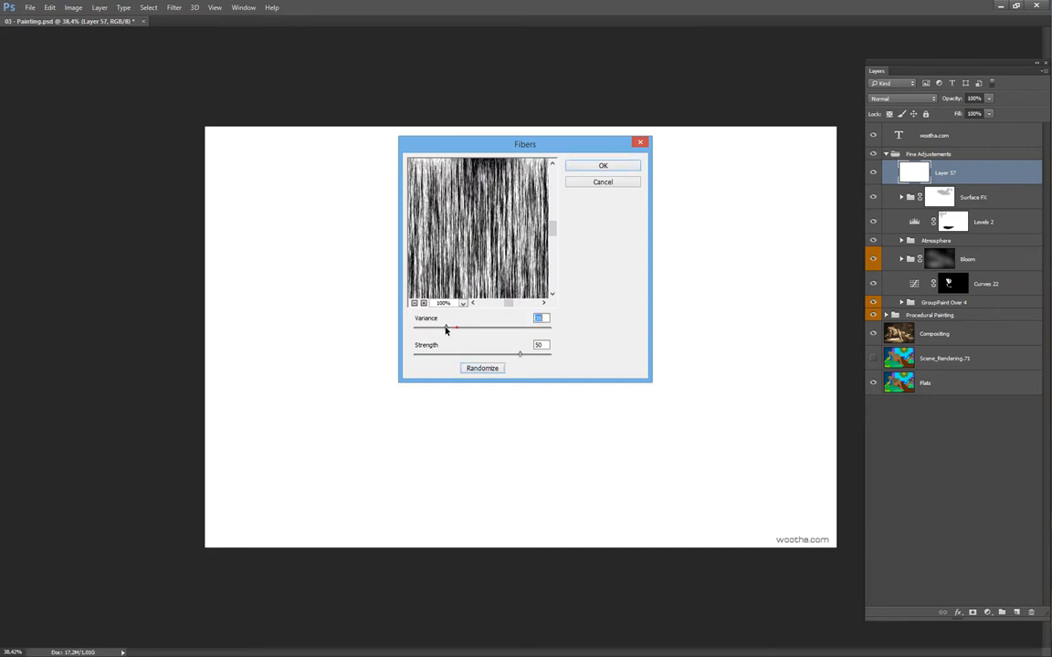
left_click_drag(448, 329, 493, 329)
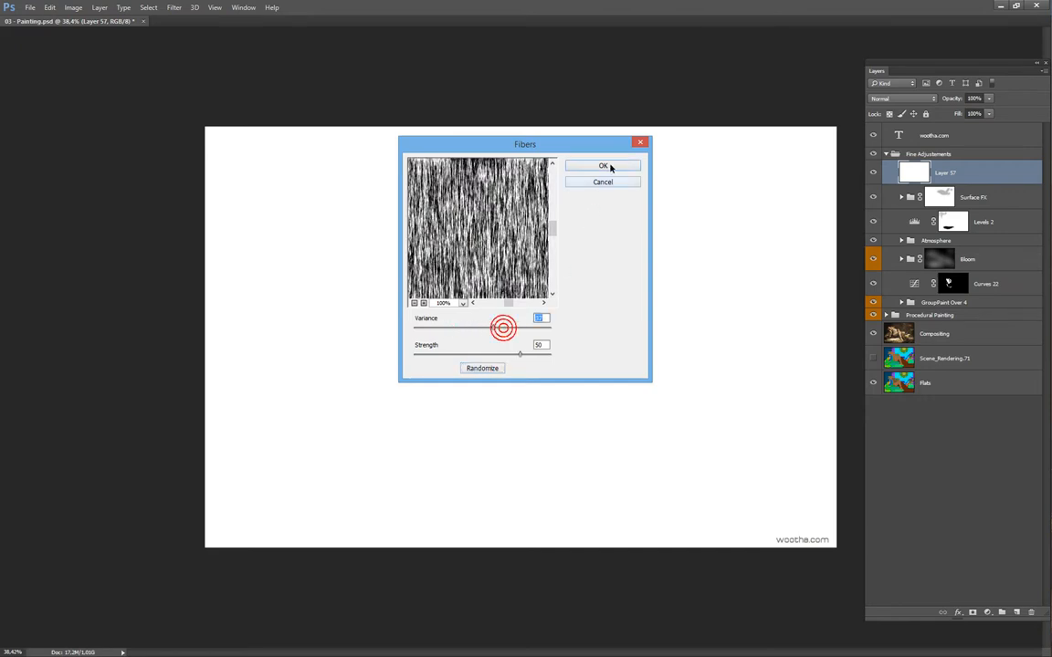
left_click(603, 166)
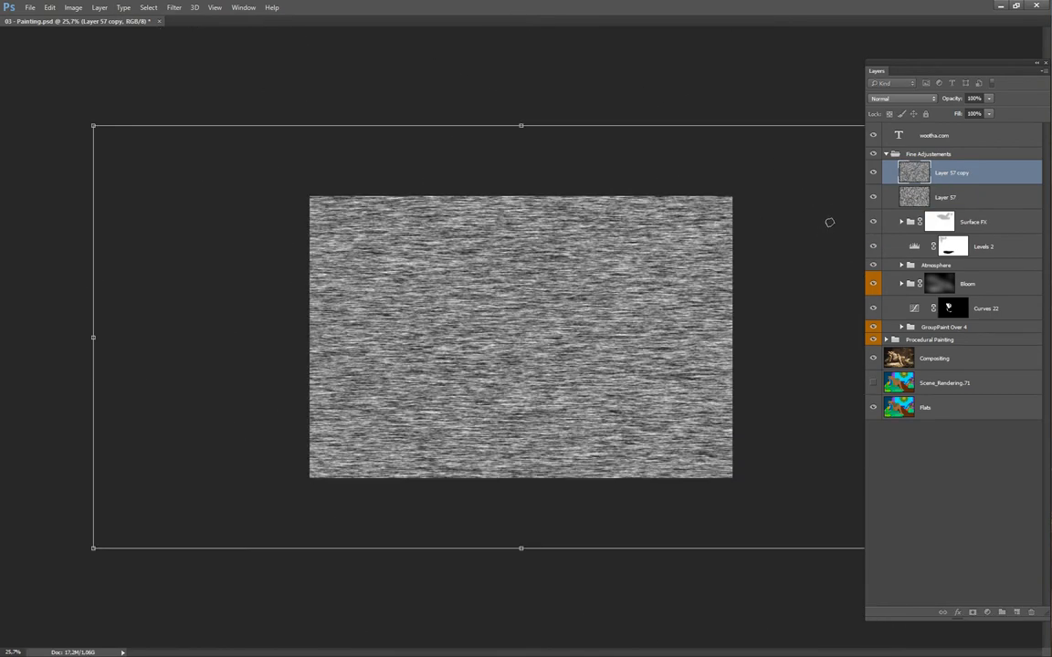
left_click(902, 98)
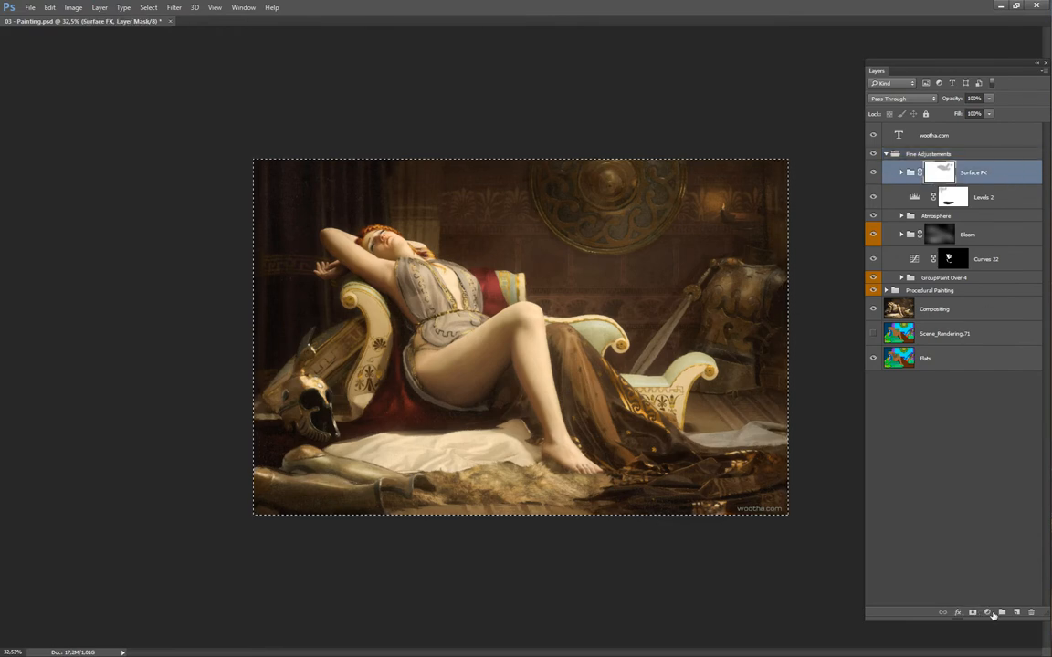
Step: Create a white (#ffffff) solid-colour fill layer and select its mask
left_click(986, 614)
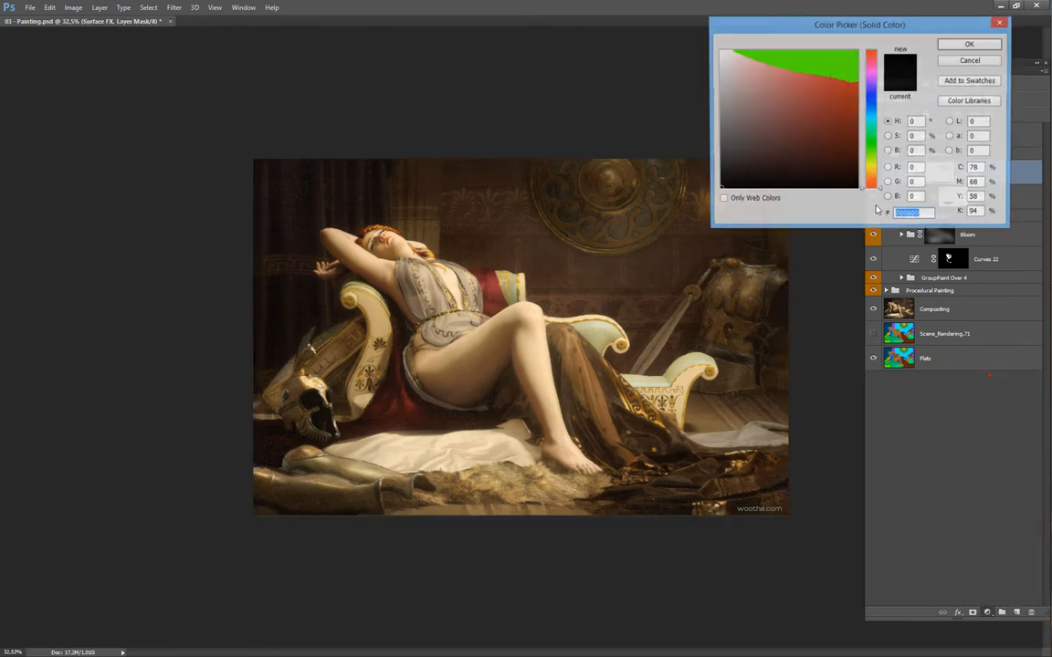
left_click(723, 56)
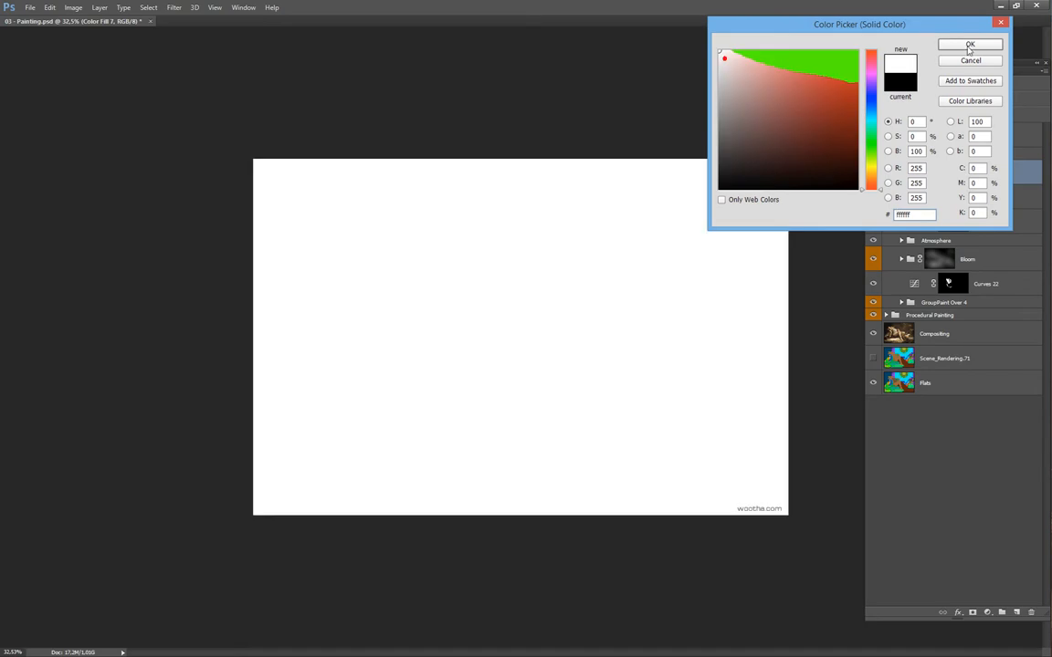
left_click(970, 44)
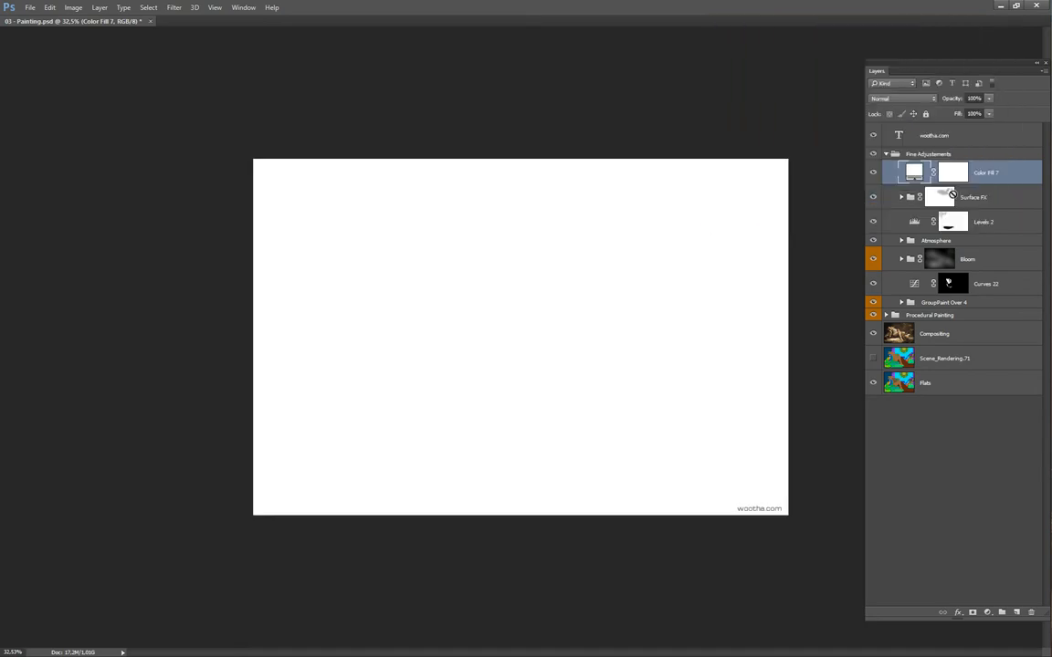
left_click(953, 172)
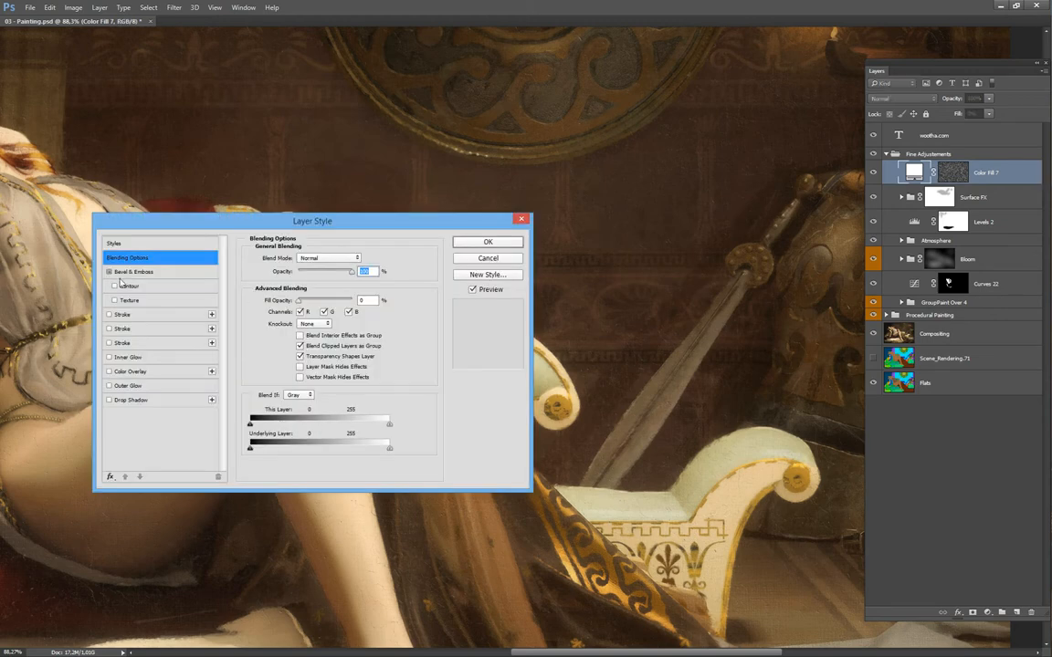
Step: Enable Bevel & Emboss with Chisel Hard technique and adjust the shadow opacity for a canvas weave
left_click(133, 270)
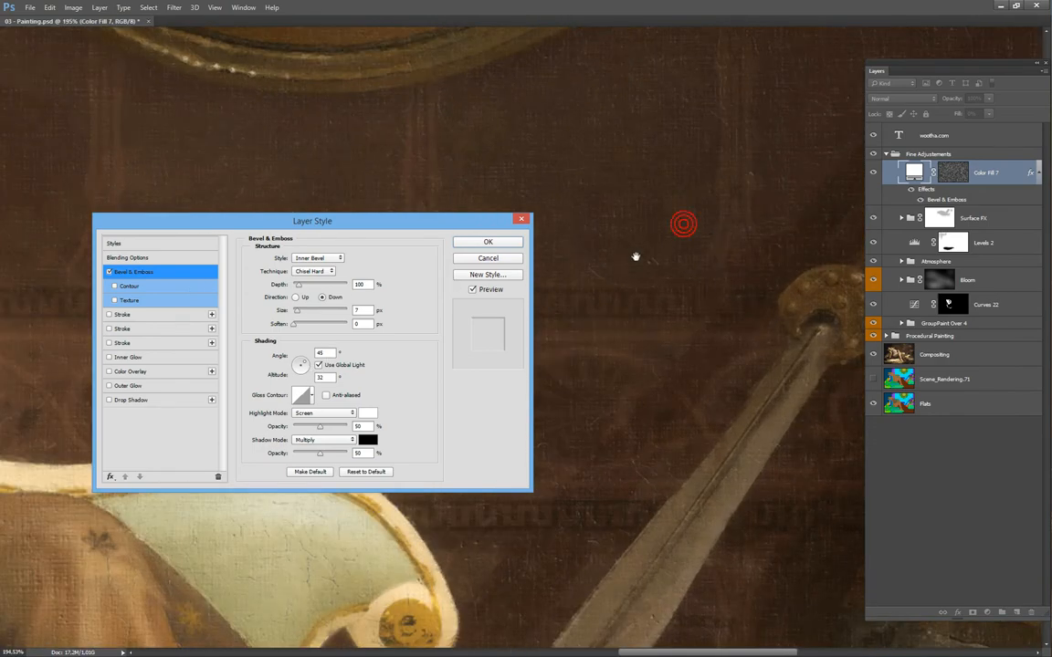
left_click(315, 270)
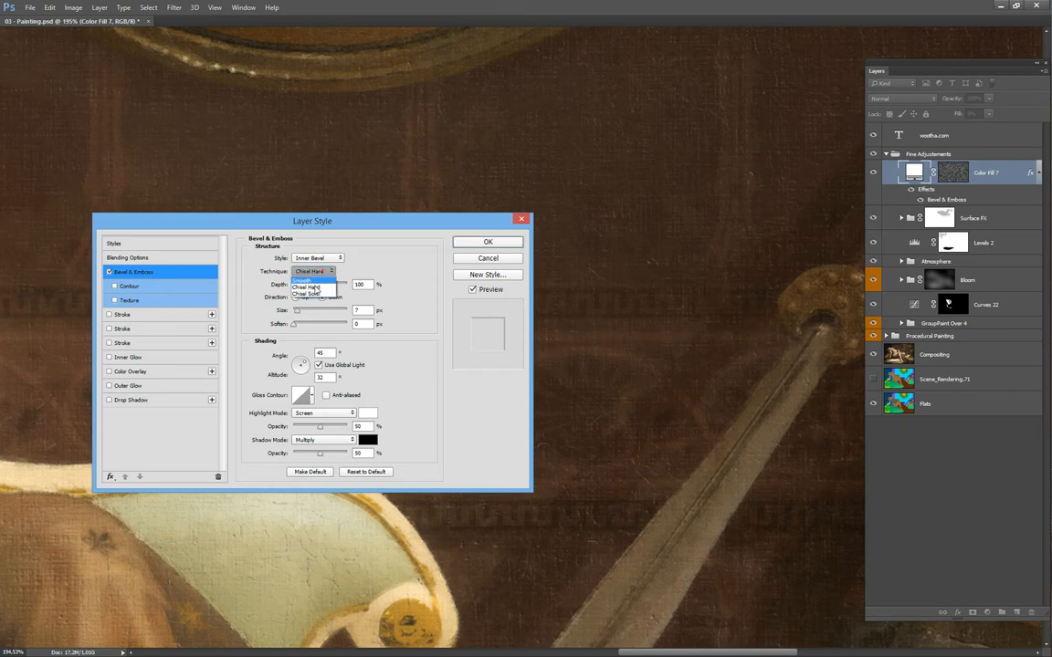
left_click(314, 287)
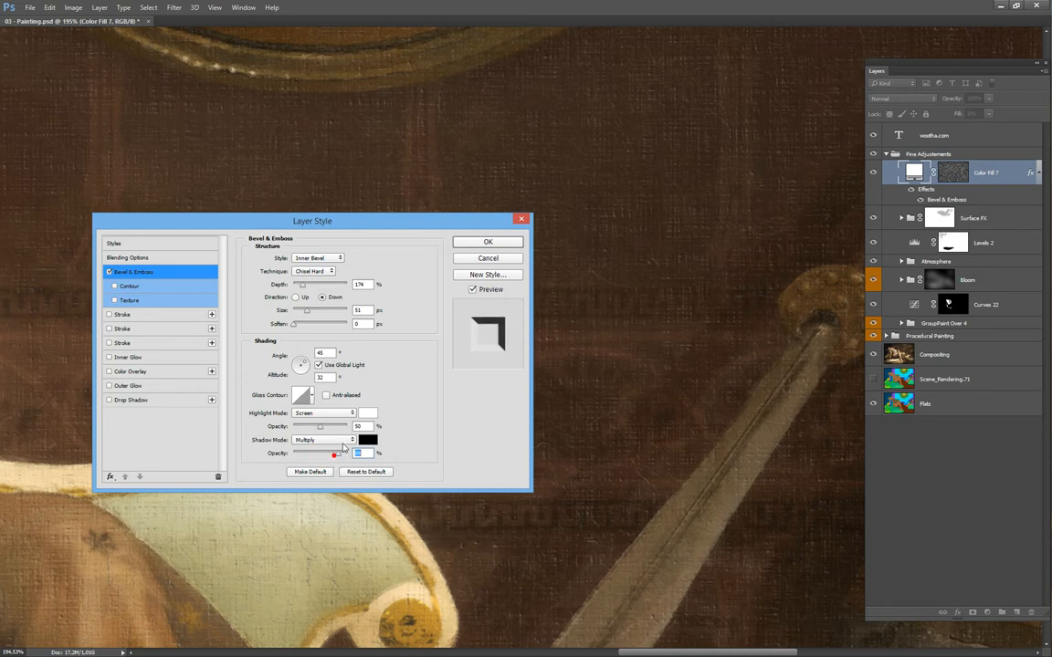
left_click(488, 241)
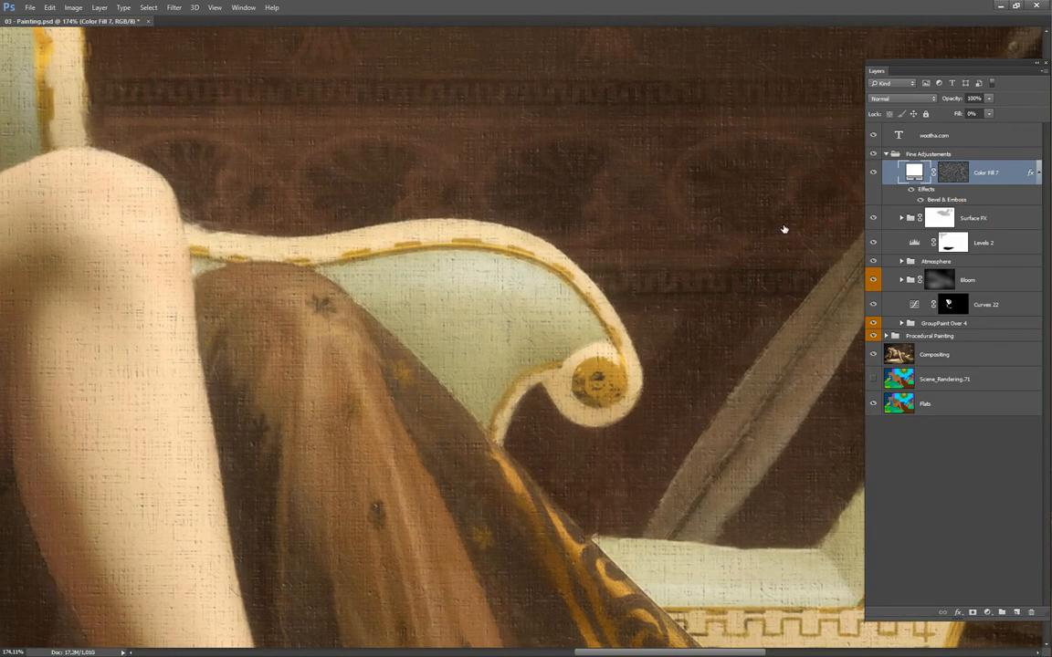
Step: Reopen the fill layer's Bevel & Emboss effect for fine-tuning
double_click(947, 200)
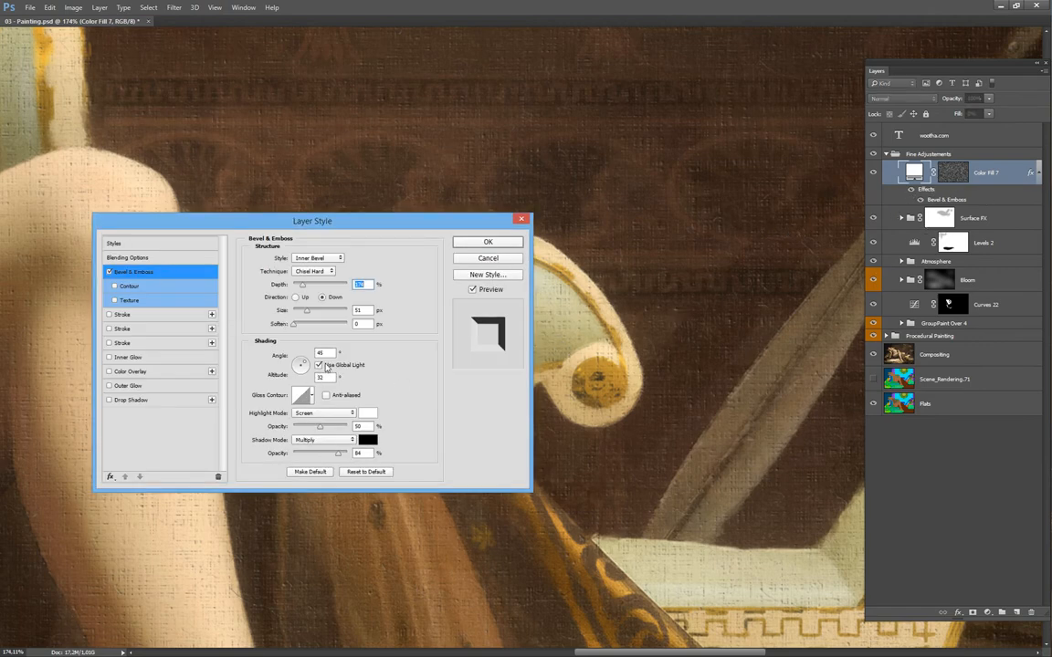
Step: Turn off Use Global Light and give the emboss its own precise lighting angle
left_click(320, 366)
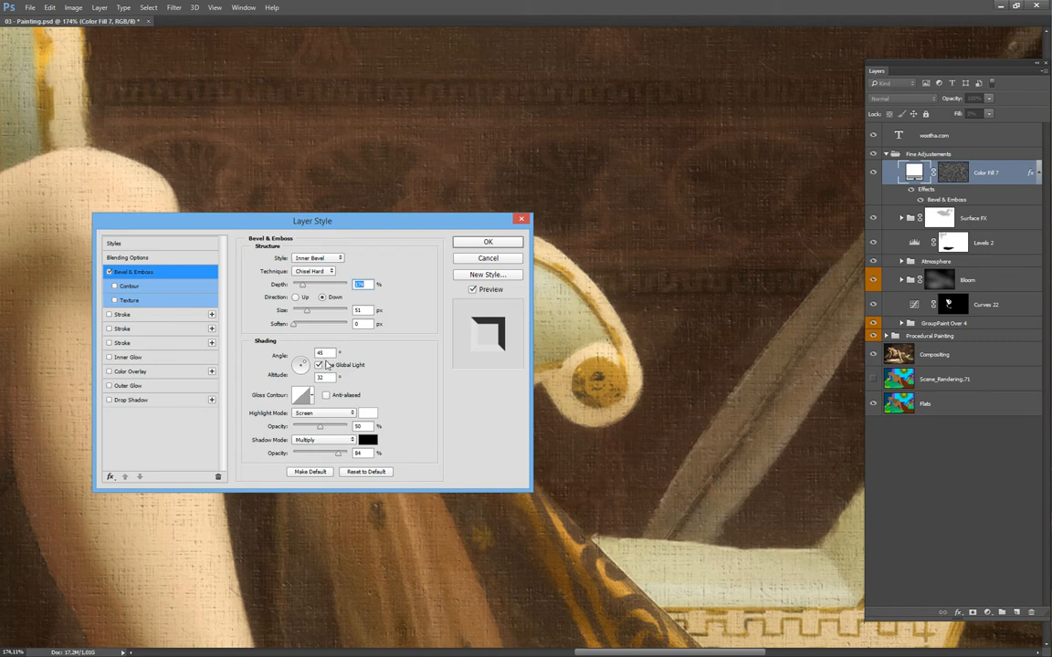
left_click_drag(303, 356, 296, 369)
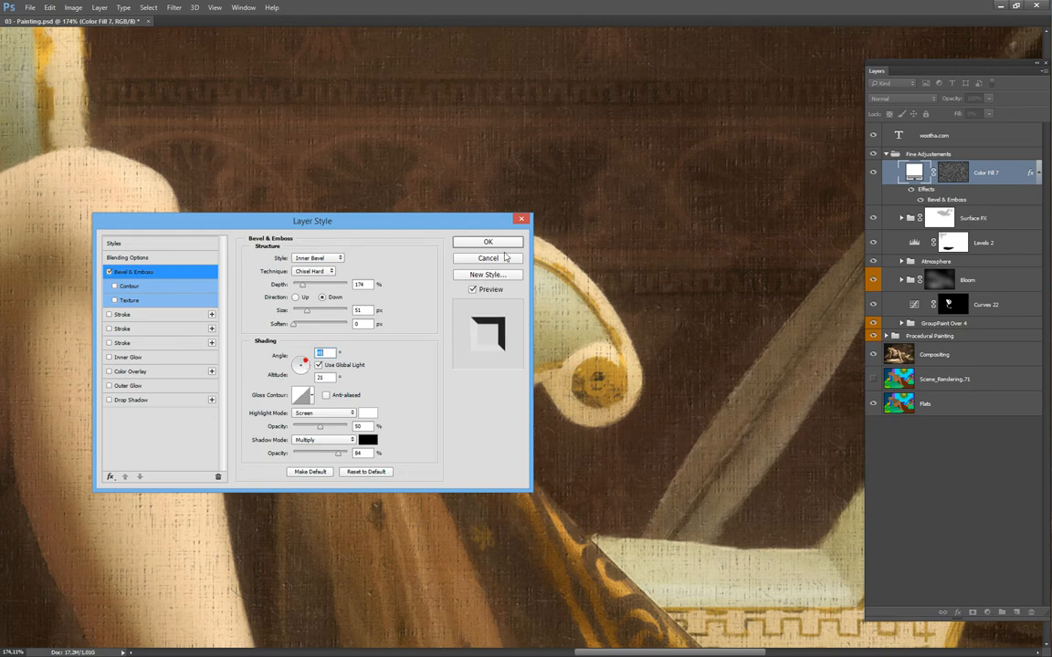
left_click(488, 241)
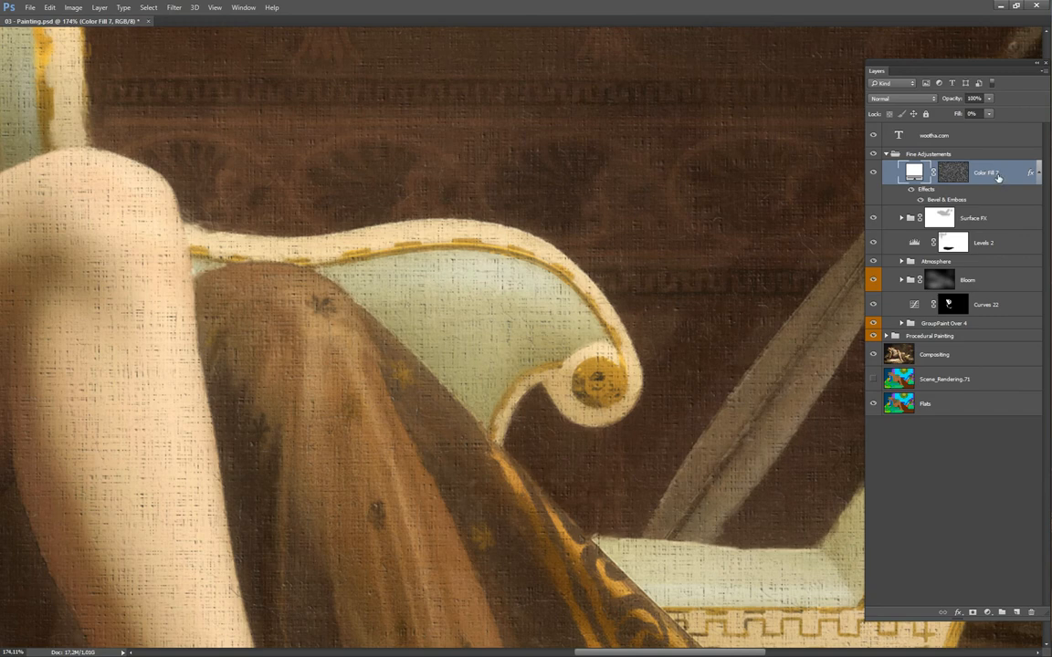
mouse_move(1001, 175)
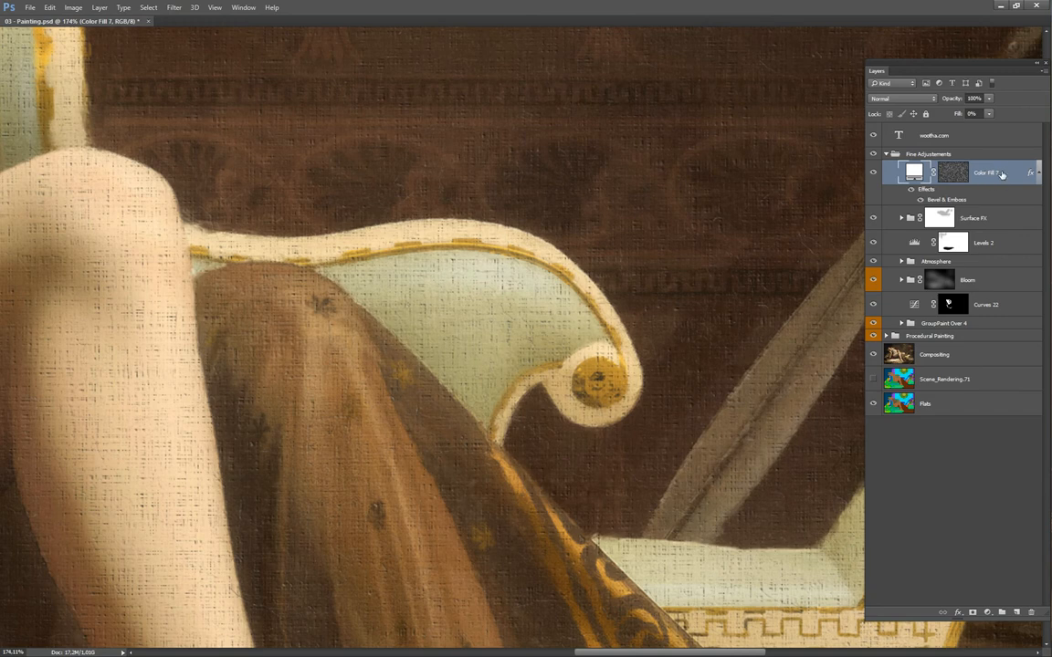
mouse_move(1004, 181)
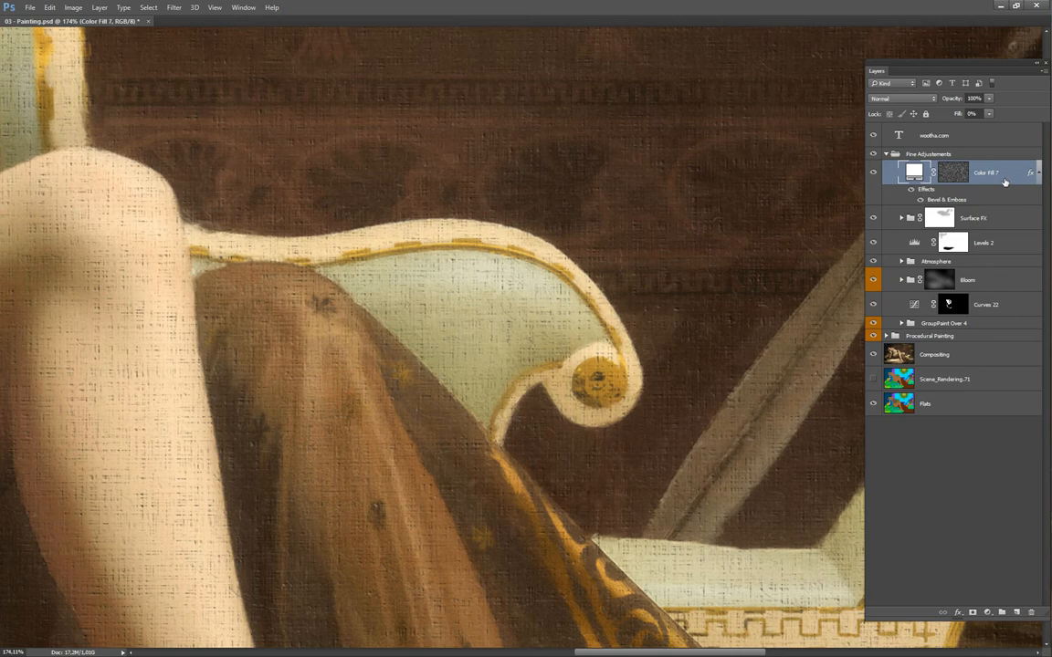
Step: Rasterize the Color Fill 1 layer style so the canvas texture becomes plain pixels
right_click(986, 172)
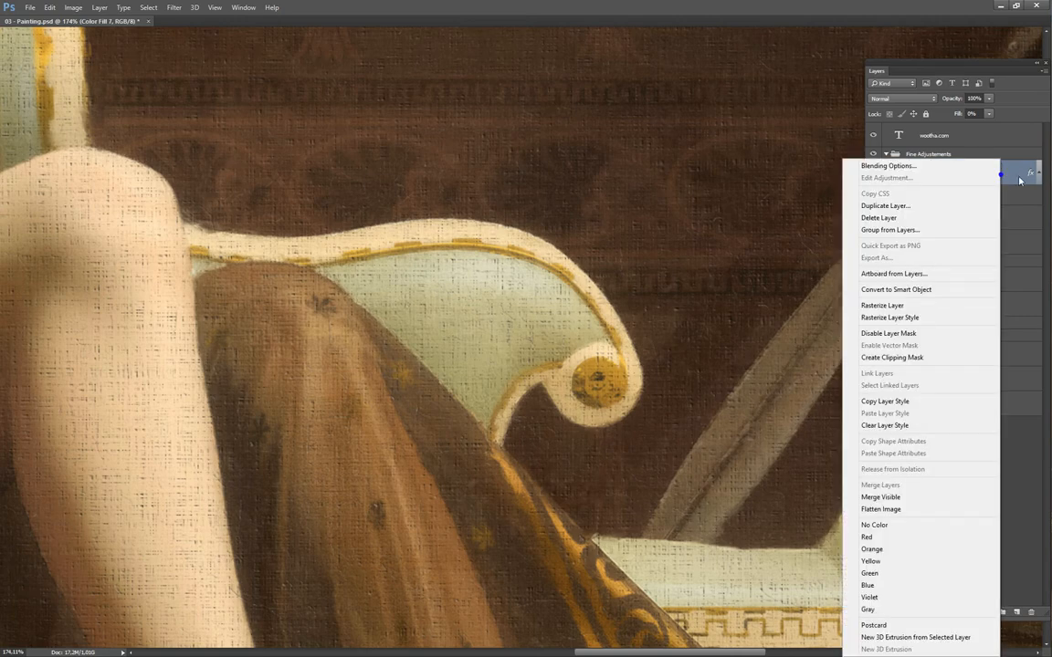
mouse_move(909, 356)
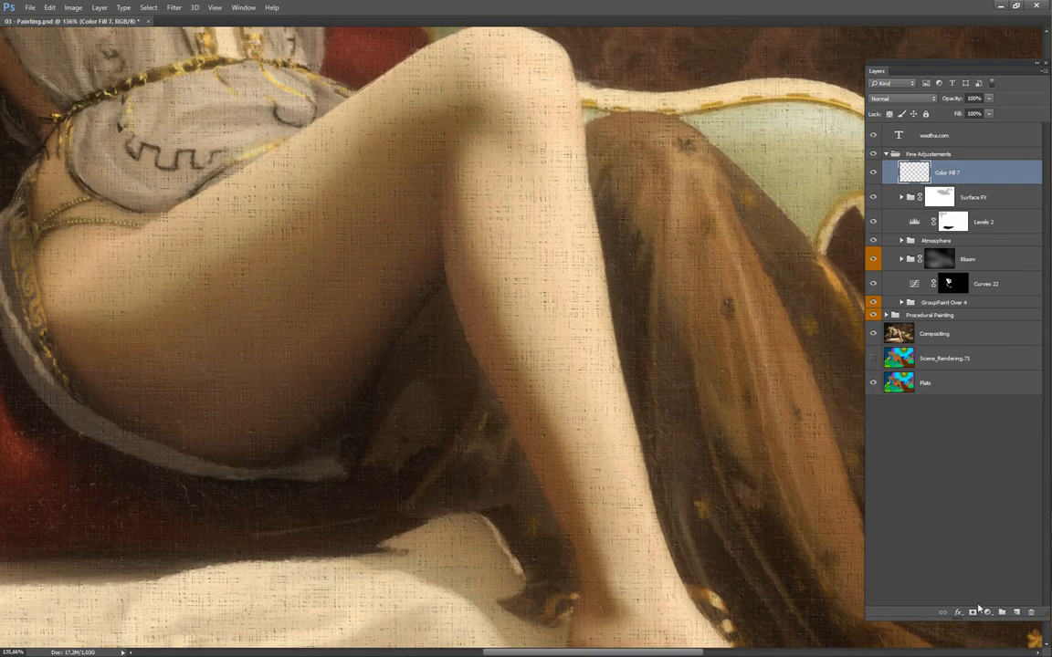
left_click(972, 614)
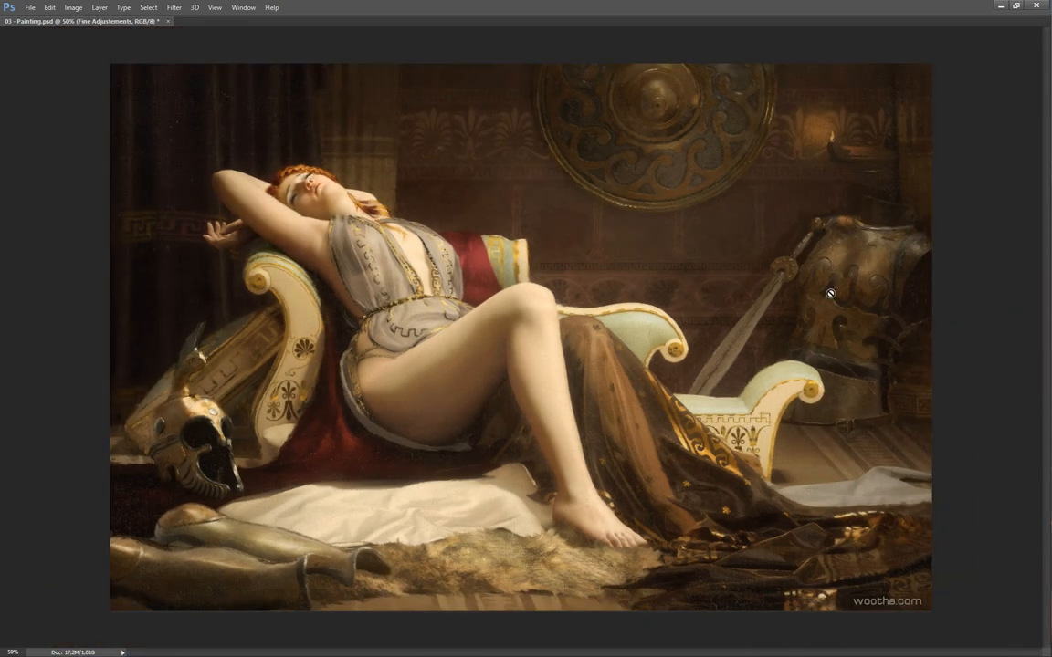
mouse_move(437, 201)
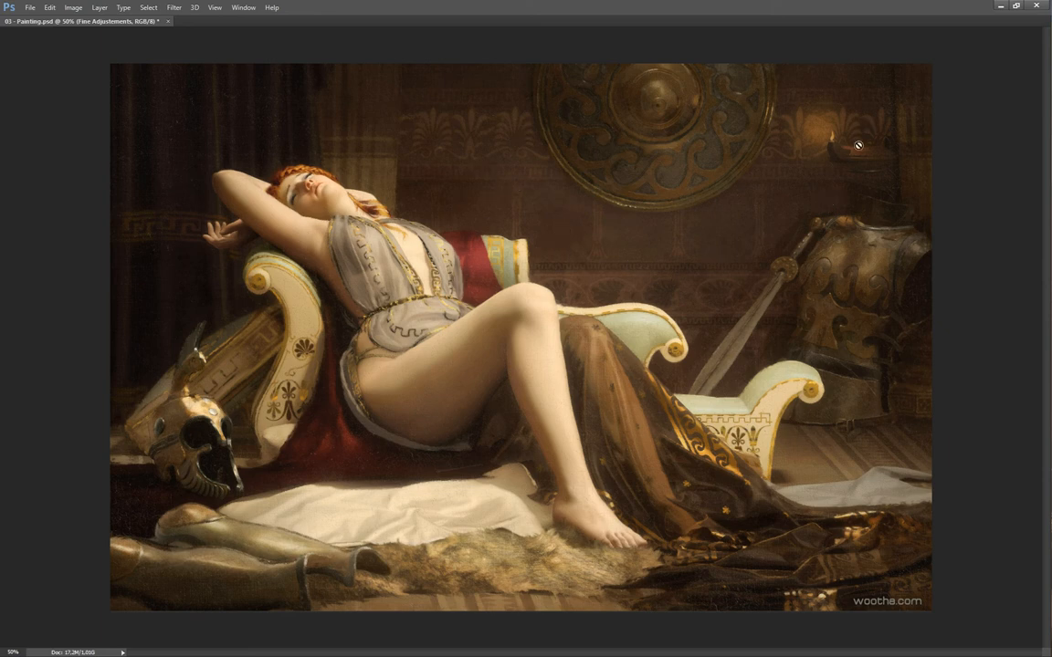
mouse_move(785, 345)
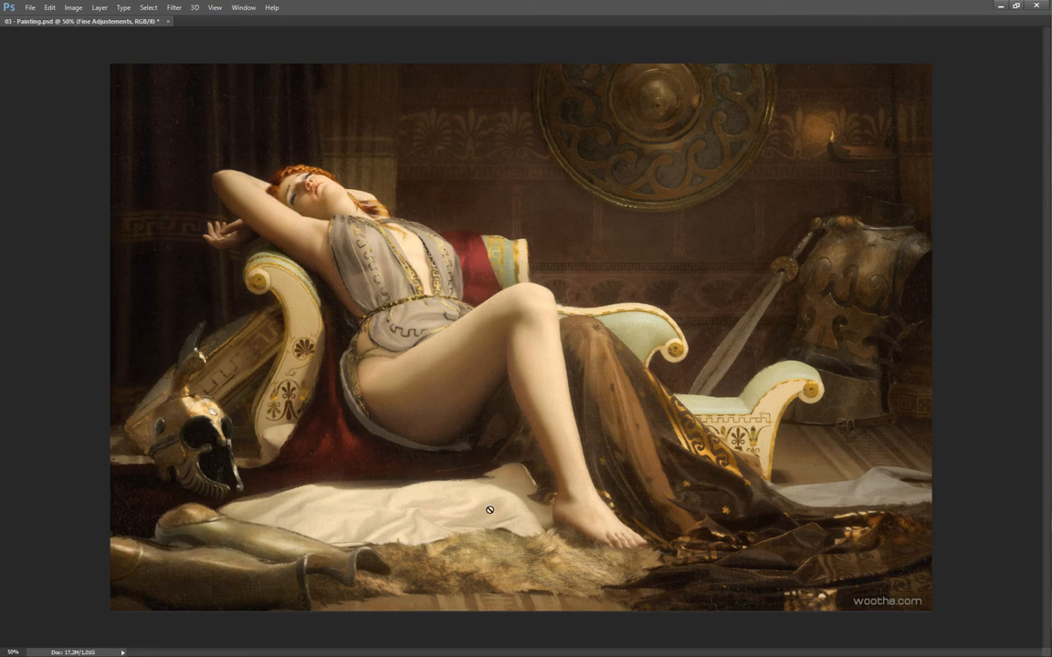
mouse_move(793, 373)
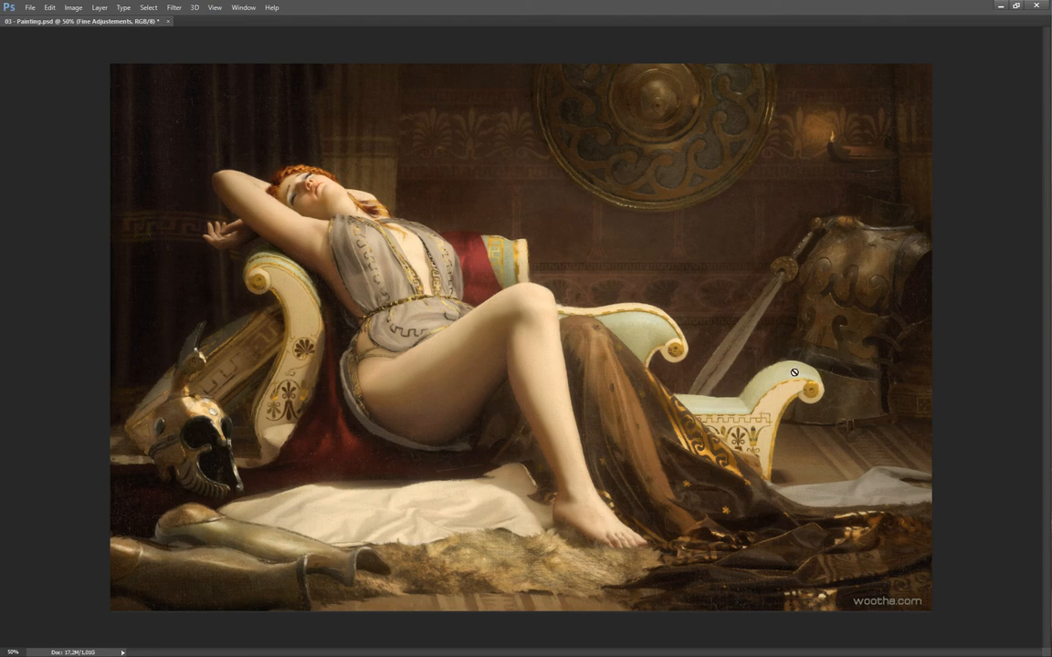
mouse_move(827, 387)
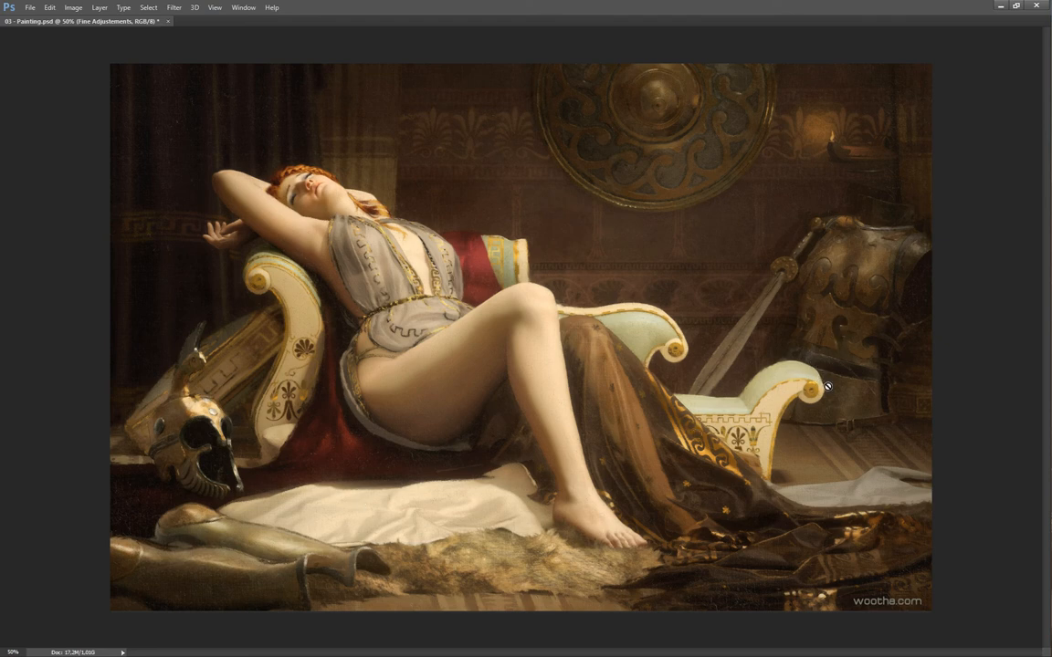
mouse_move(821, 376)
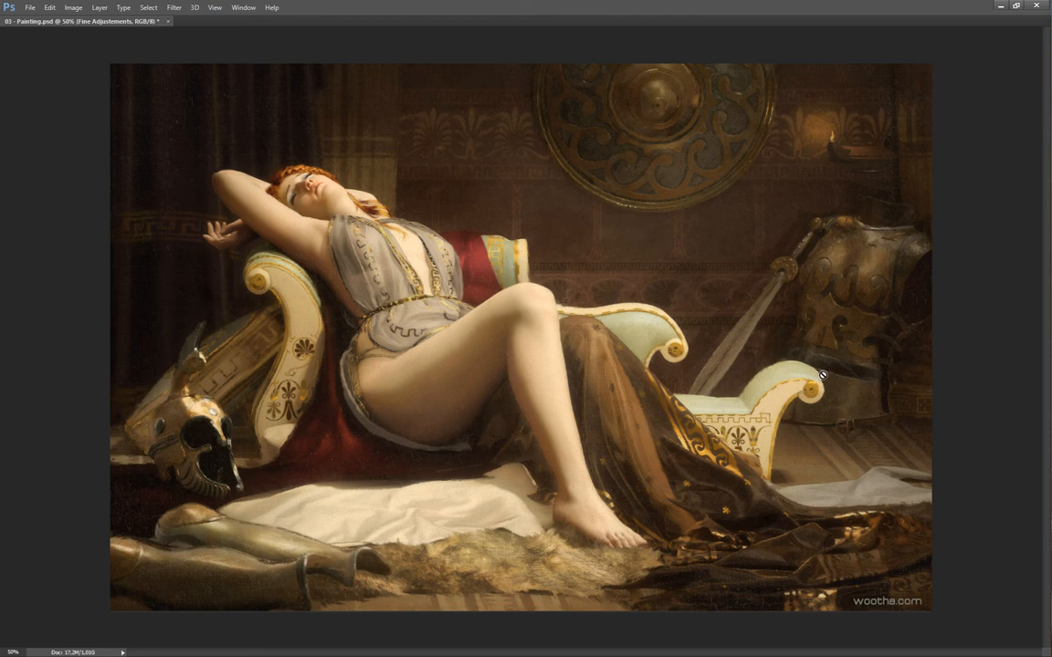
mouse_move(825, 386)
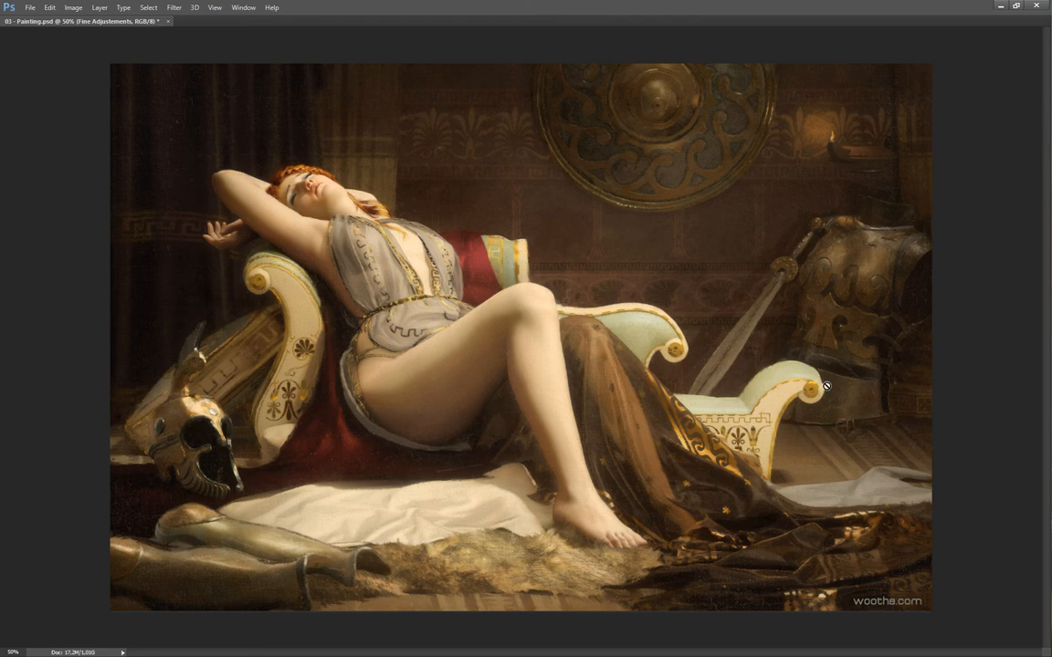
mouse_move(826, 383)
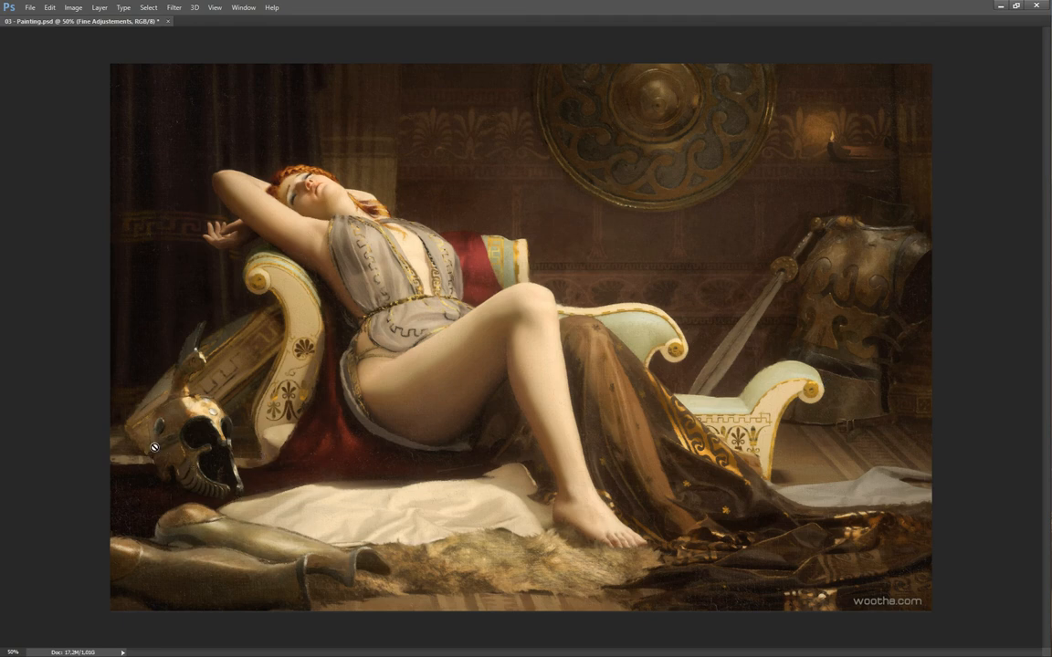
mouse_move(161, 416)
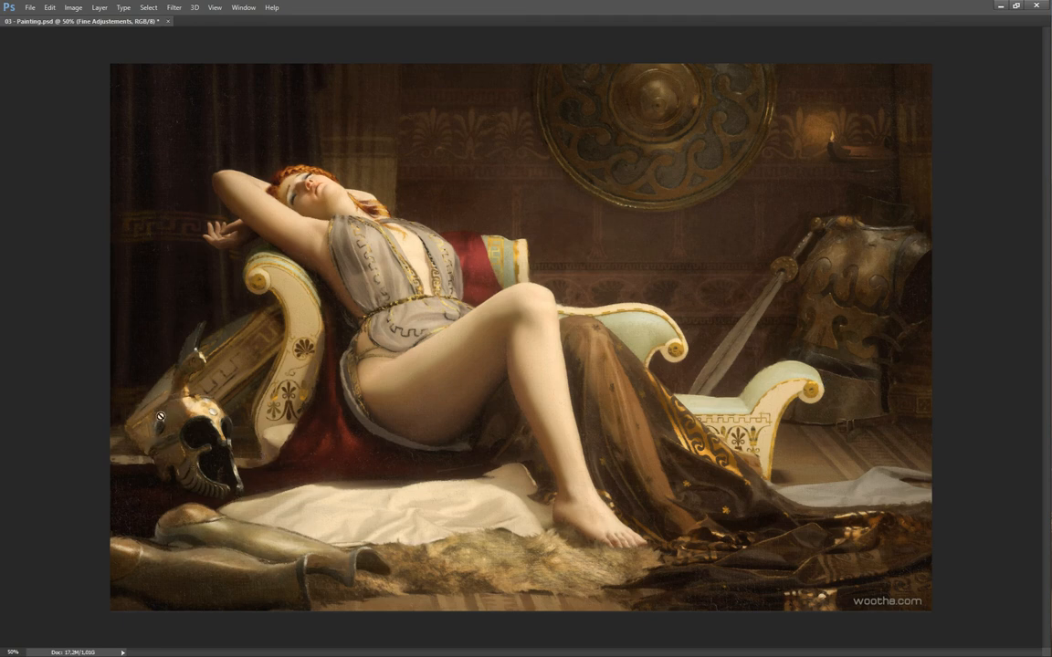
mouse_move(222, 364)
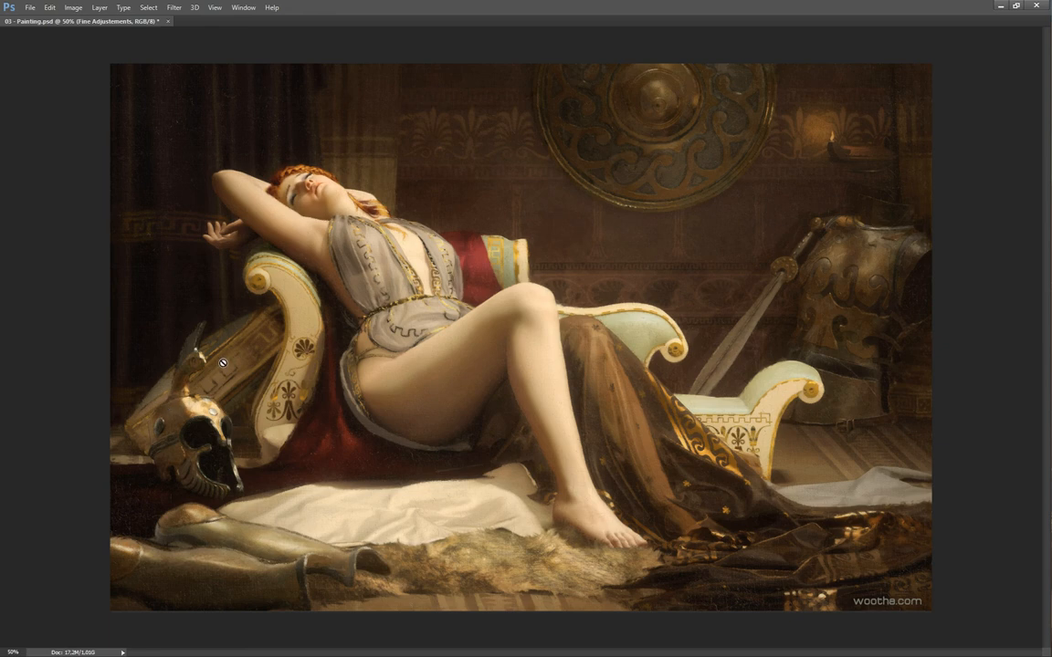
mouse_move(163, 416)
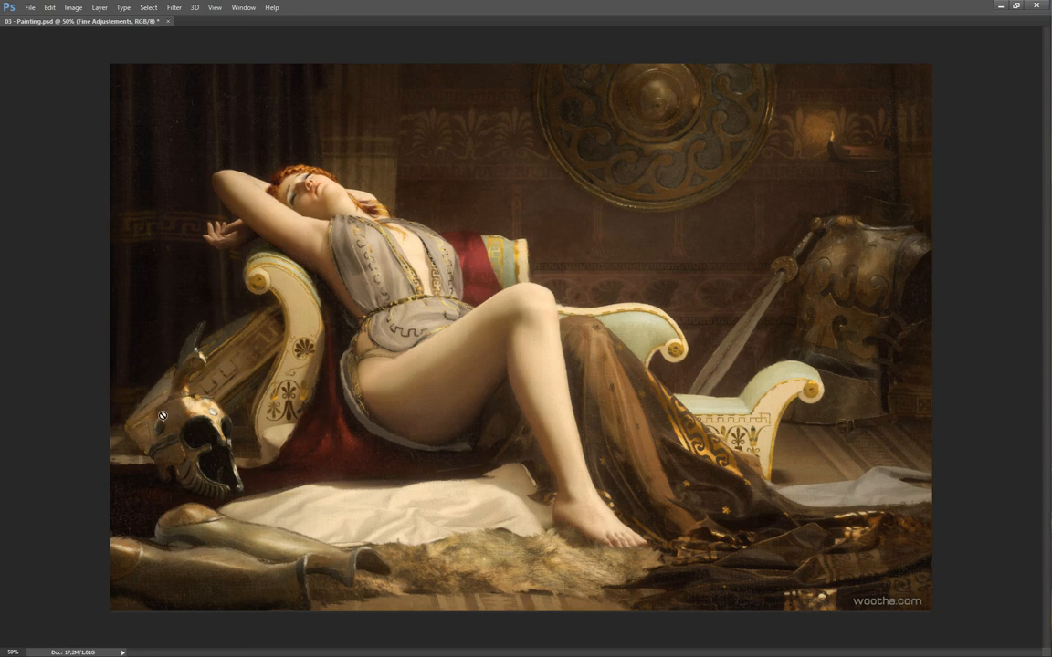
mouse_move(201, 378)
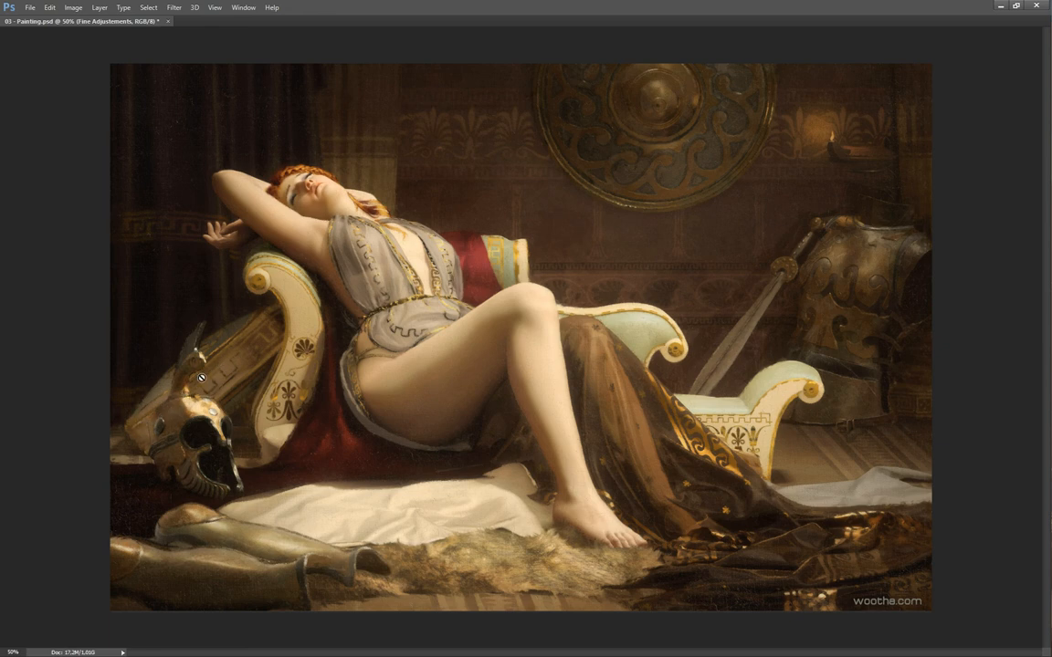
mouse_move(139, 413)
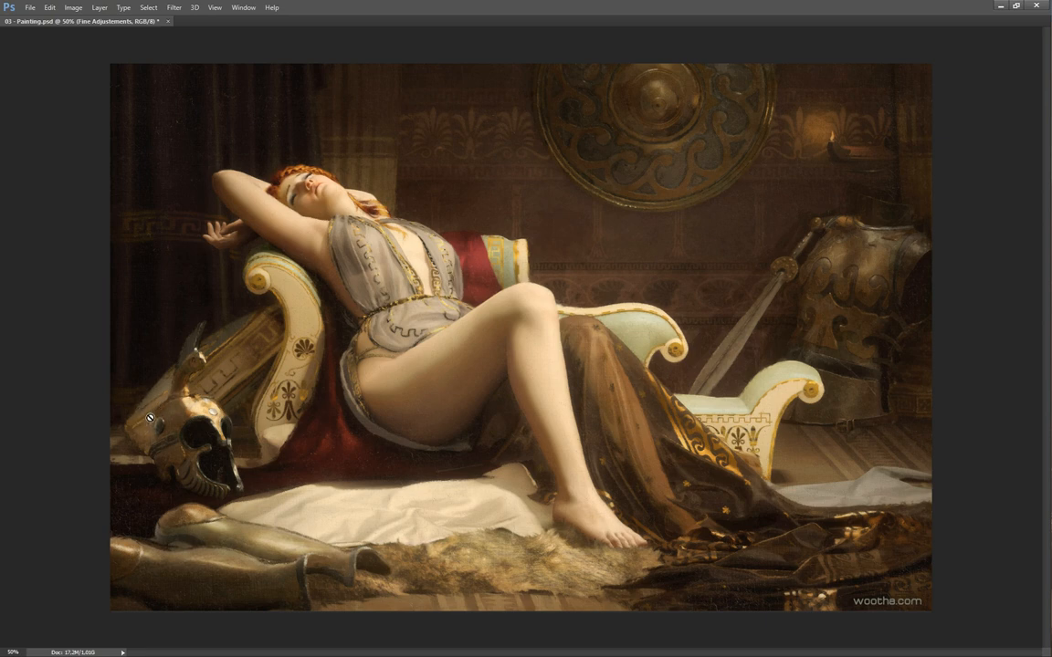
mouse_move(583, 383)
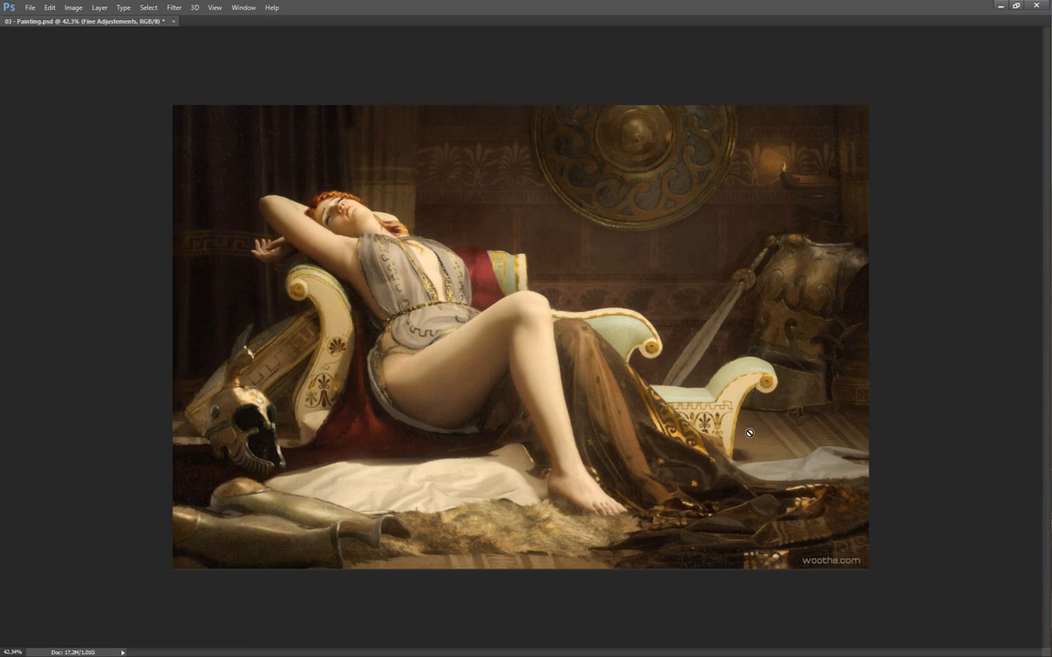
mouse_move(877, 486)
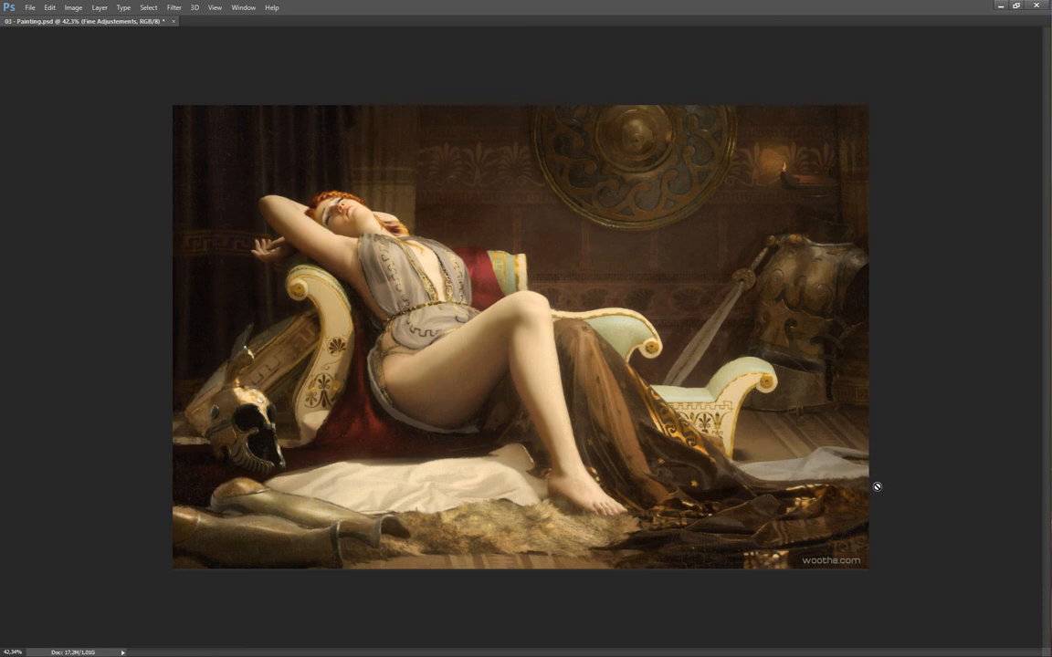
mouse_move(849, 261)
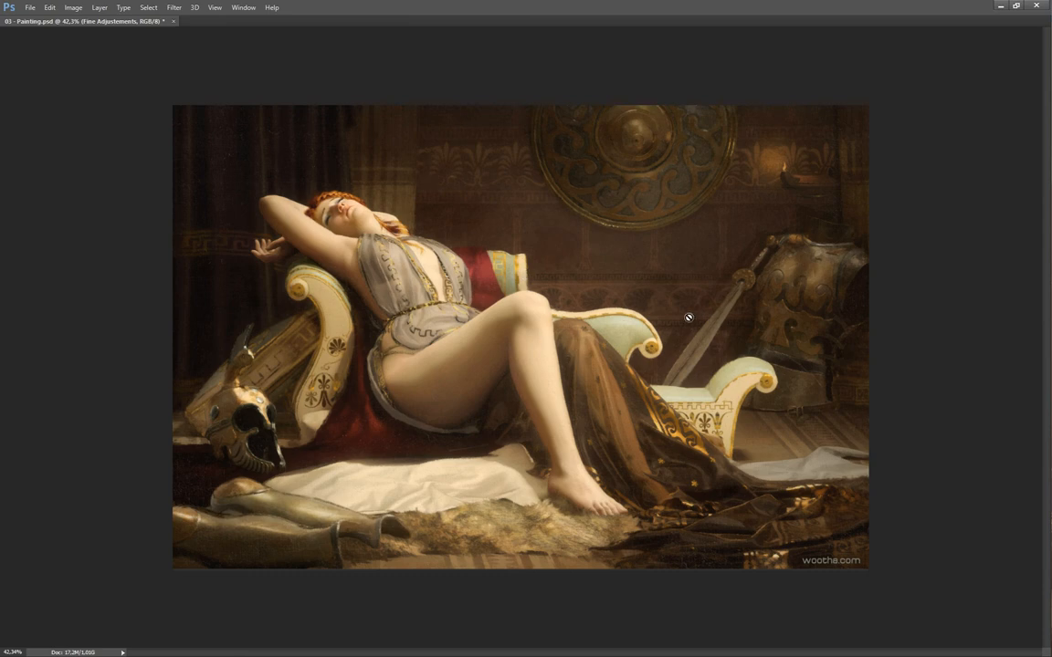
mouse_move(671, 351)
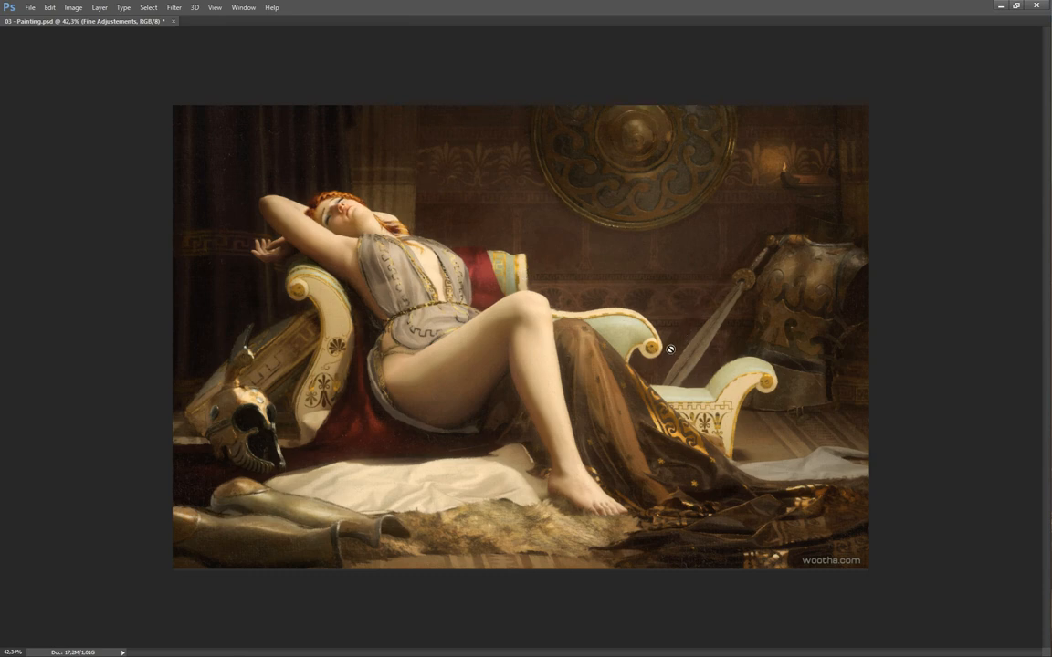